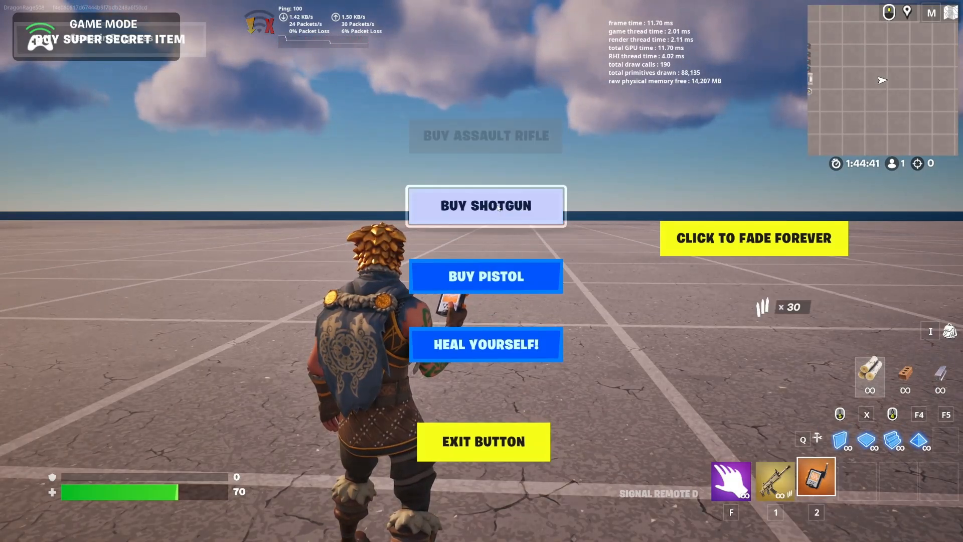
# Step: Buy the shotgun and the pistol through the playtest's on-screen BUY menu
pyautogui.click(485, 276)
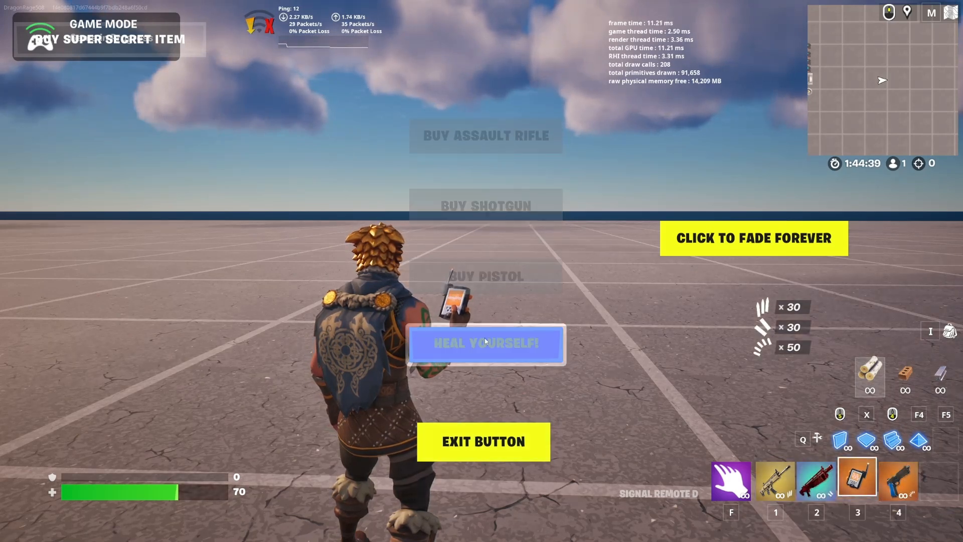
pyautogui.click(486, 343)
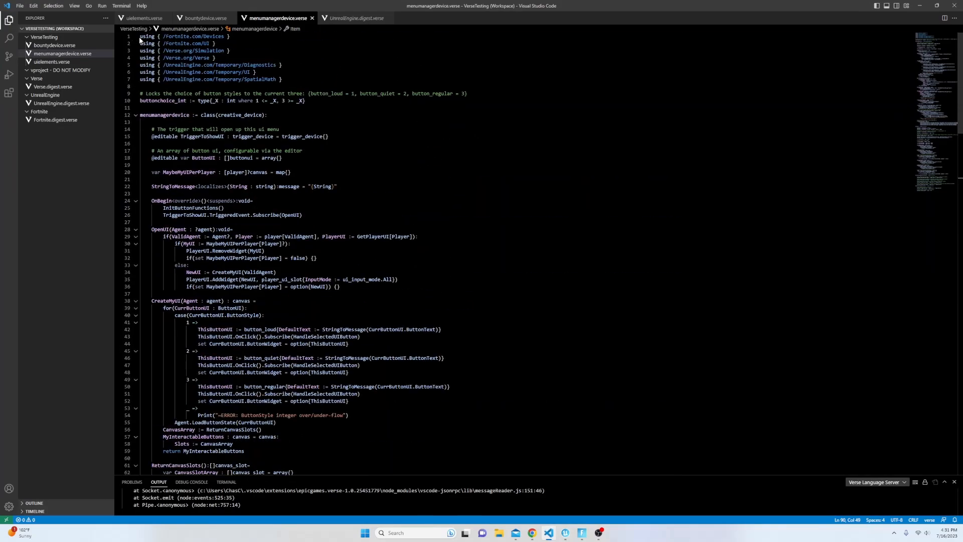
# Step: Scroll to the end of menumanagerdevice.verse, then switch back to Unreal Editor
pyautogui.scroll(-3)
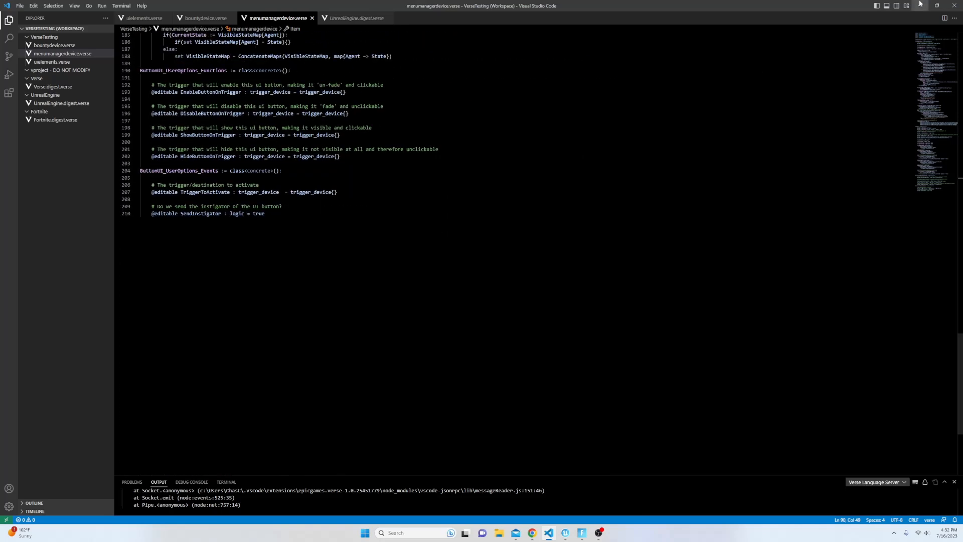
pyautogui.click(112, 5)
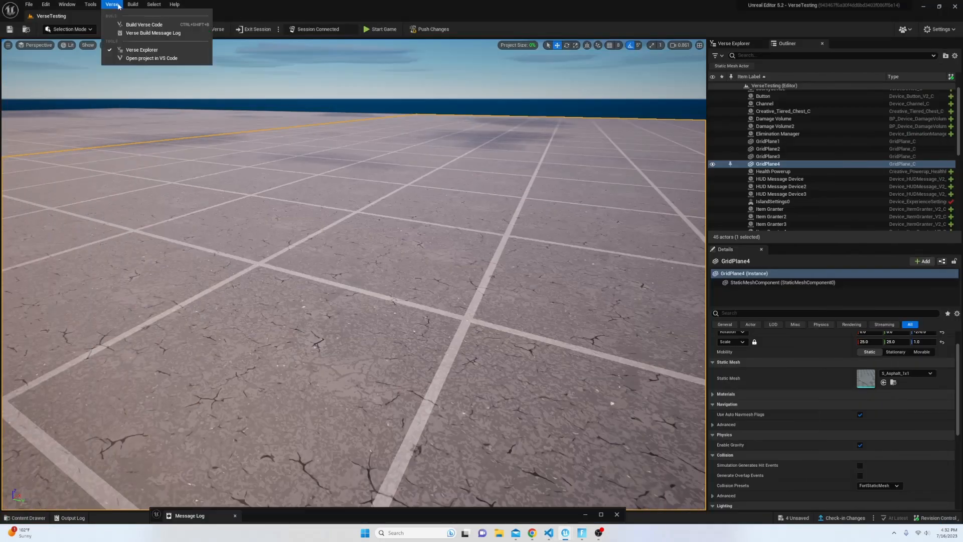
pyautogui.moveTo(144, 24)
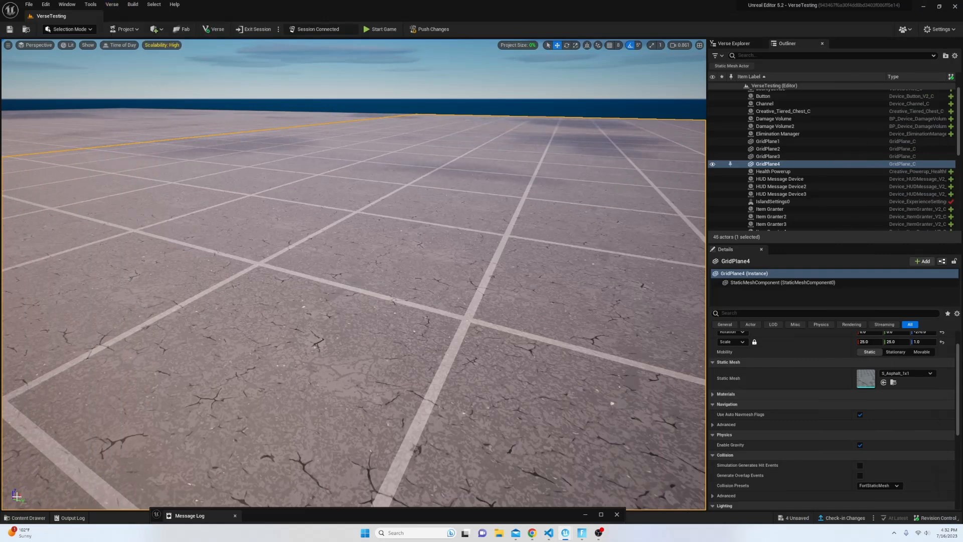
# Step: Open the Content Drawer's CreativeDevices folder and place menumanagerdevice into the level
pyautogui.click(25, 517)
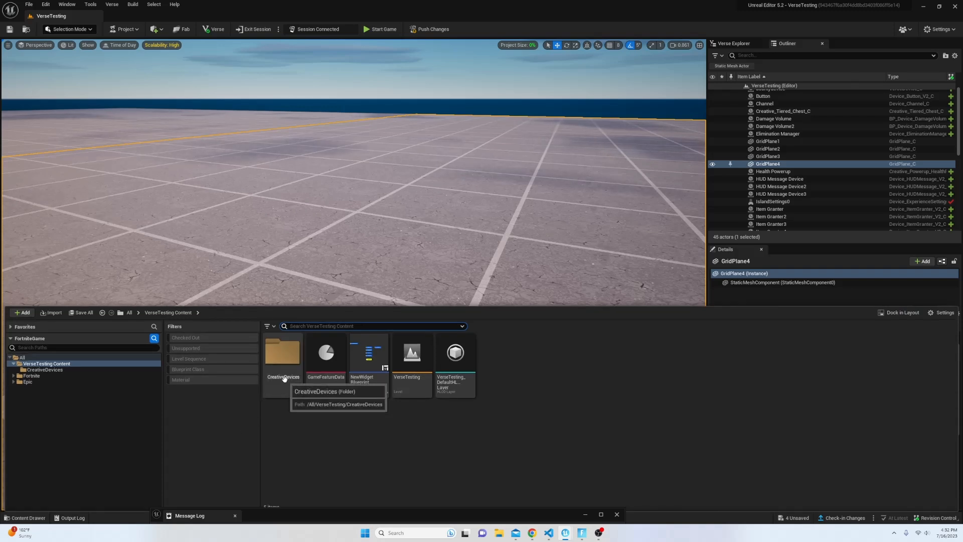
pyautogui.doubleClick(282, 353)
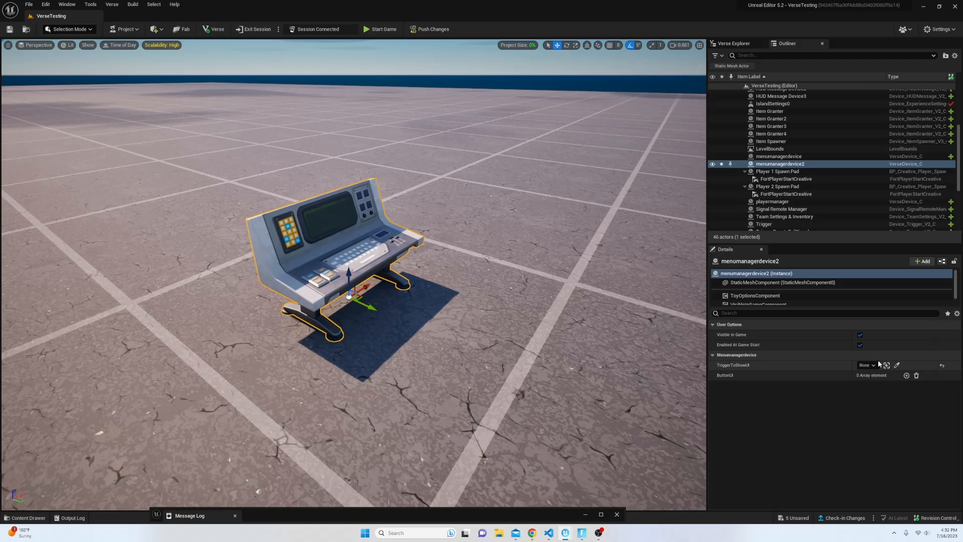
pyautogui.moveTo(756, 369)
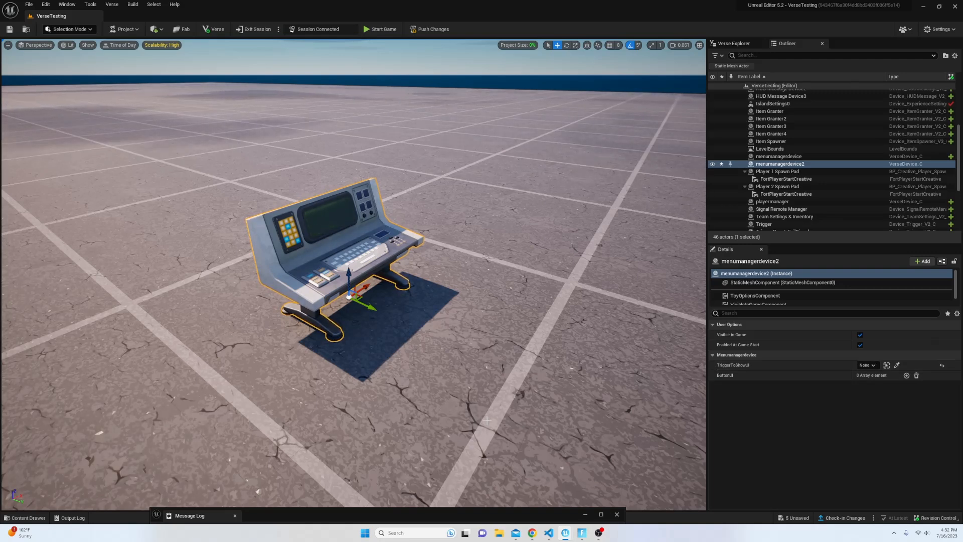
# Step: Place a Trigger device and set menumanagerdevice2's TriggerToShowUI to Trigger2
pyautogui.click(25, 518)
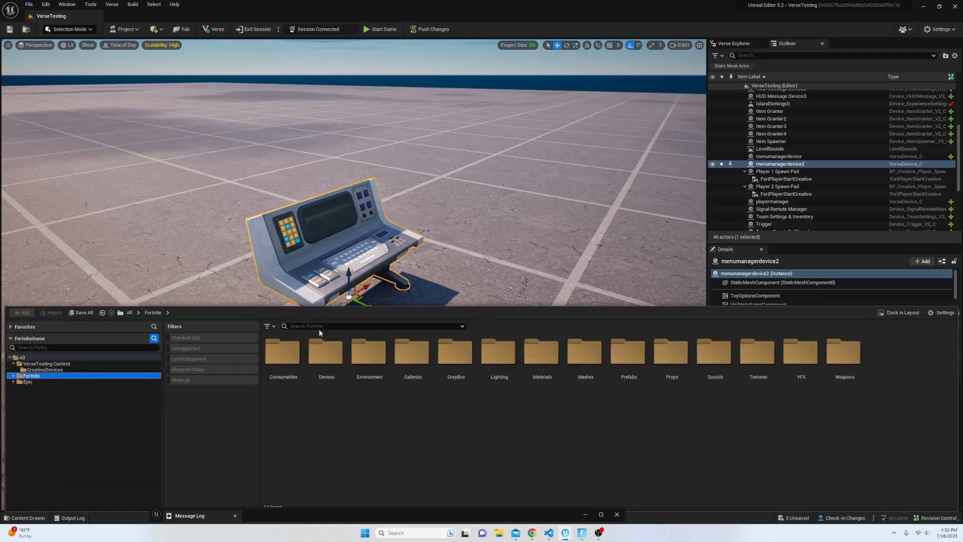
pyautogui.write('trigger')
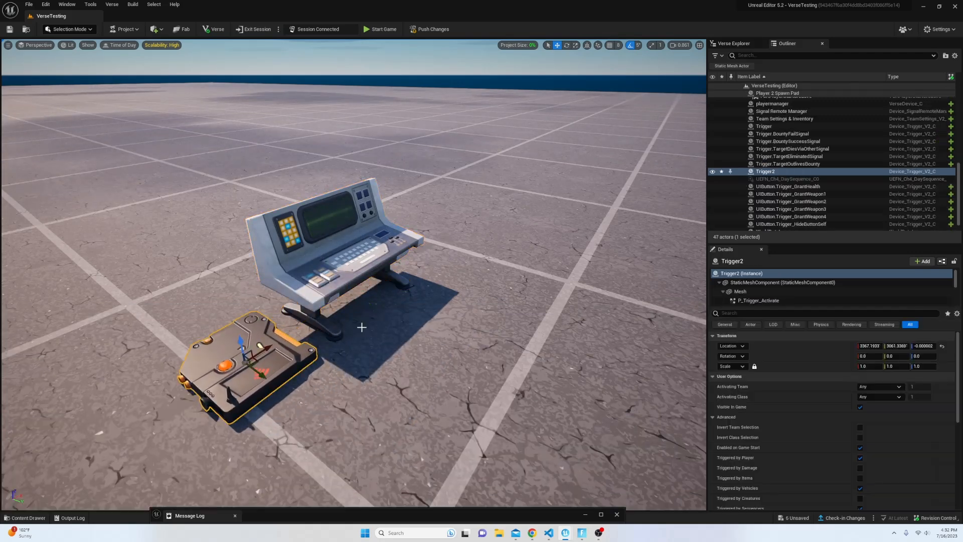
pyautogui.click(320, 233)
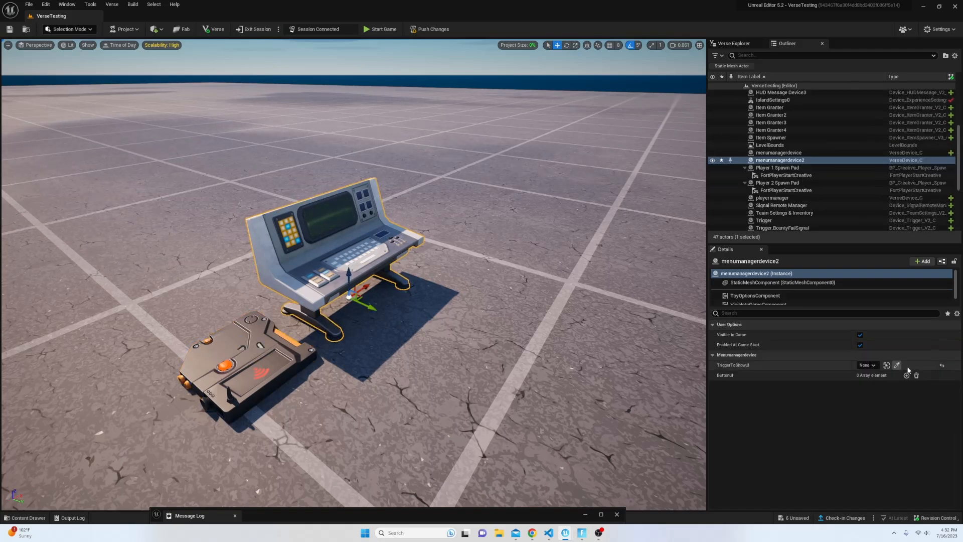
pyautogui.click(868, 364)
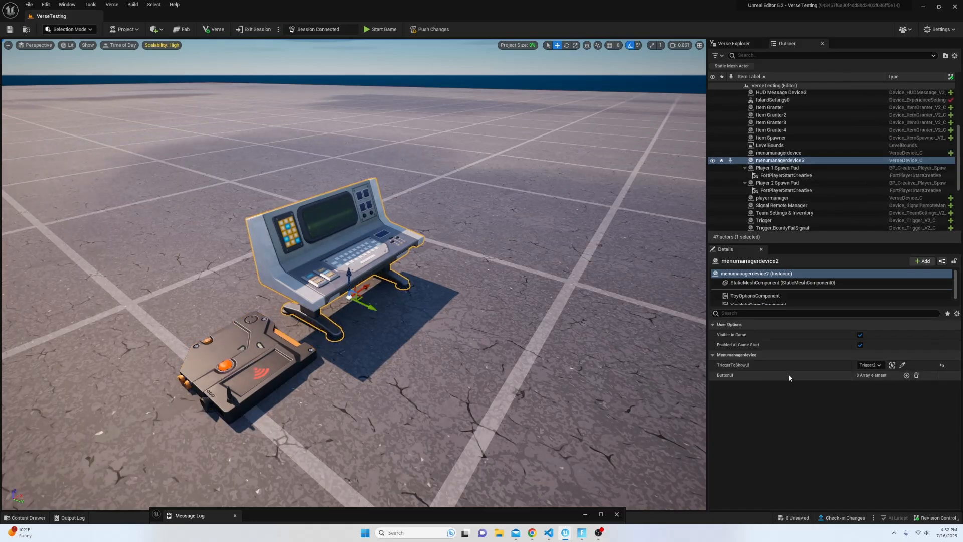
pyautogui.moveTo(901, 387)
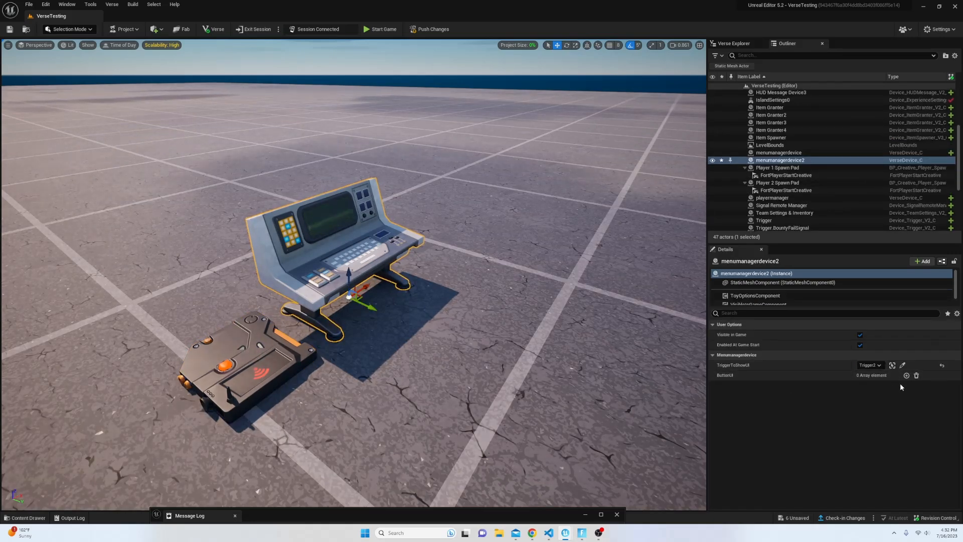
pyautogui.moveTo(905, 375)
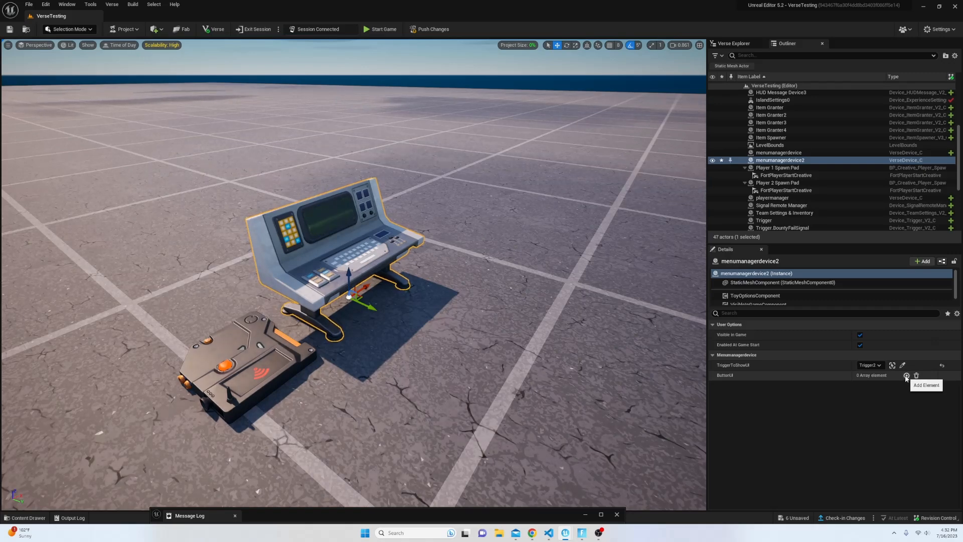
# Step: Add ButtonUI entry 0 labelled 'Grant Cloak Item' at position 0,0, size 475 by 80
pyautogui.click(906, 375)
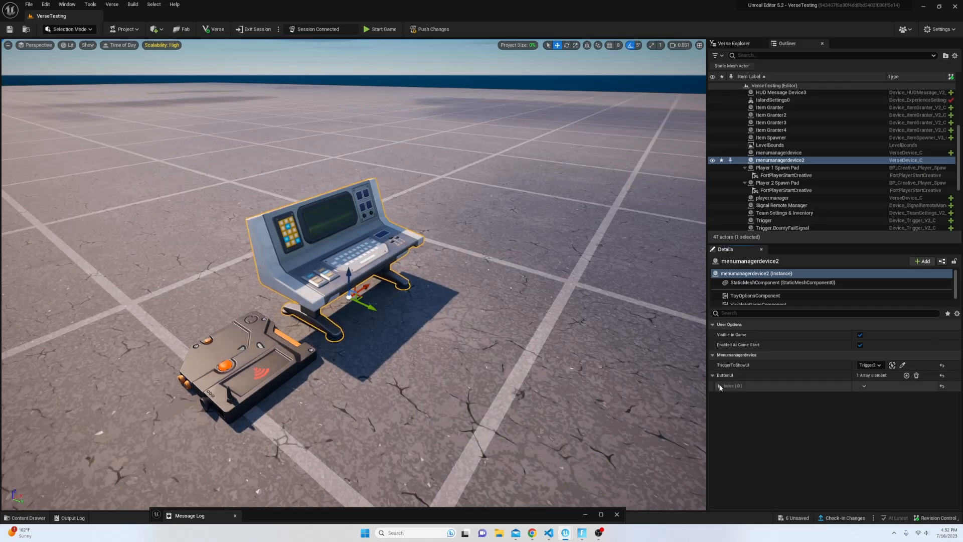
pyautogui.click(720, 385)
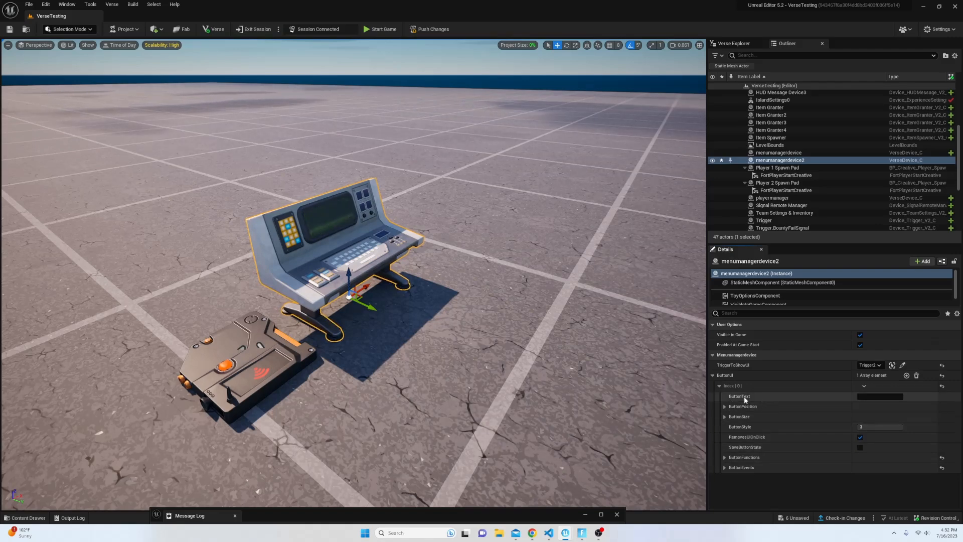
pyautogui.moveTo(758, 430)
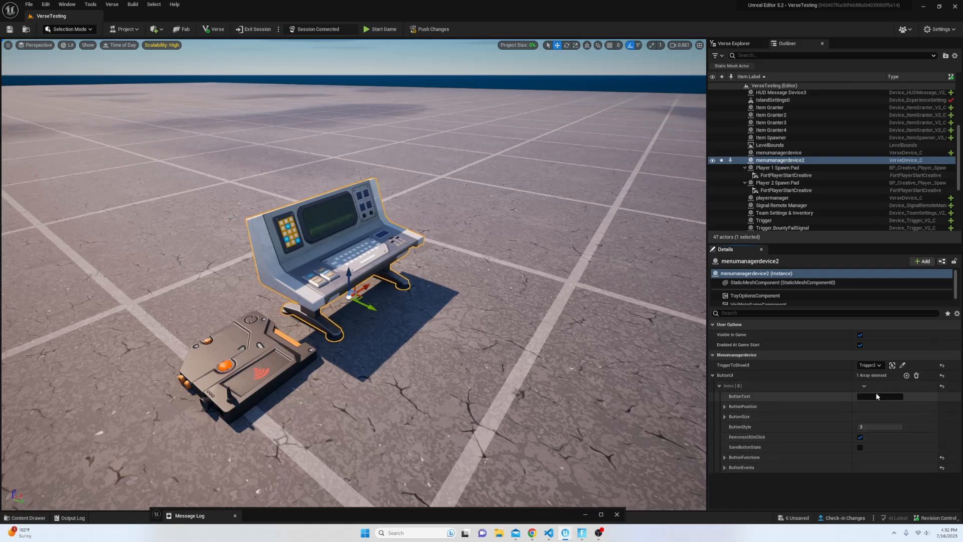
pyautogui.click(880, 396)
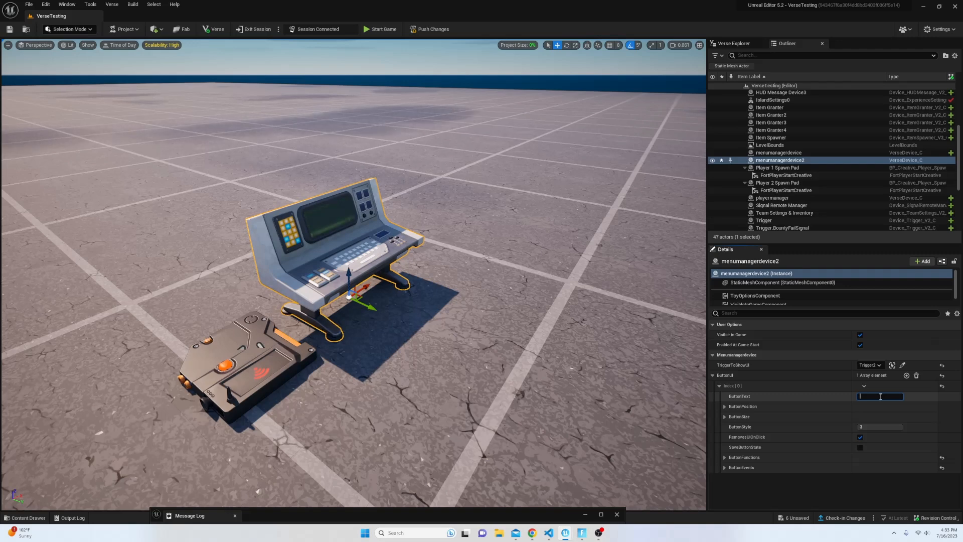
pyautogui.write('Grant G')
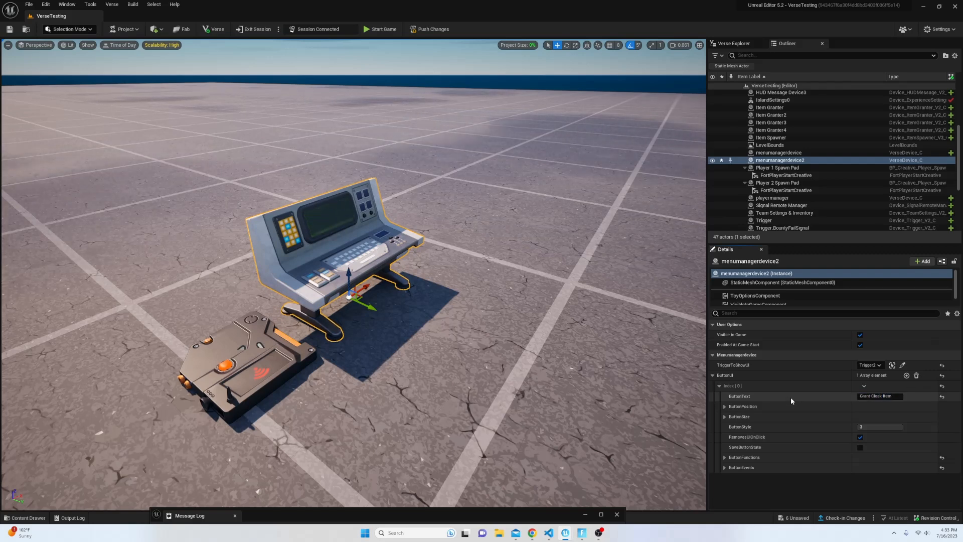
pyautogui.click(725, 406)
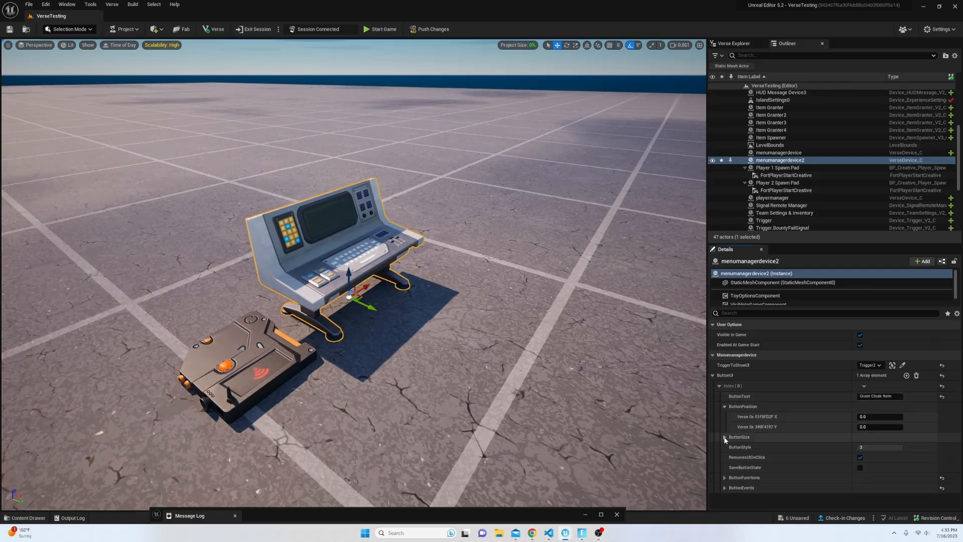
pyautogui.click(724, 437)
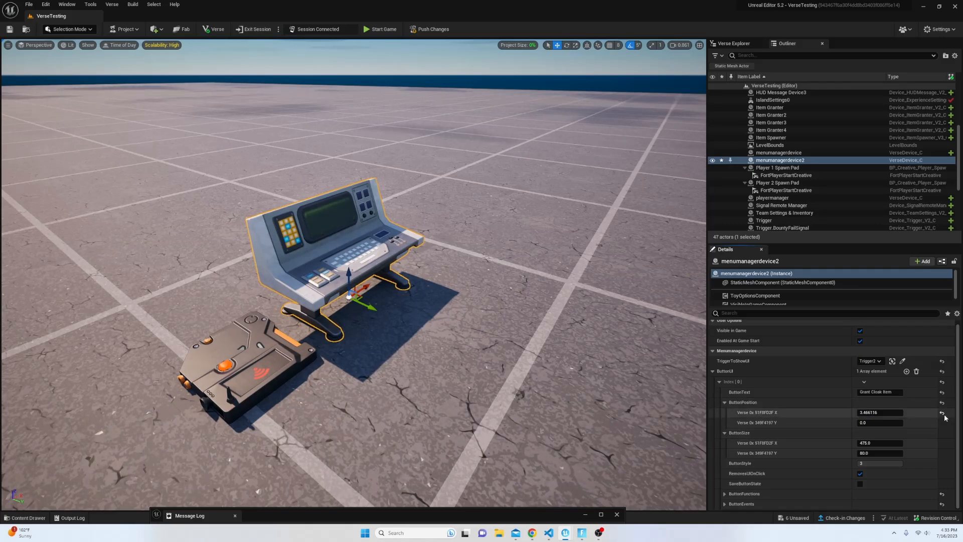
pyautogui.click(942, 413)
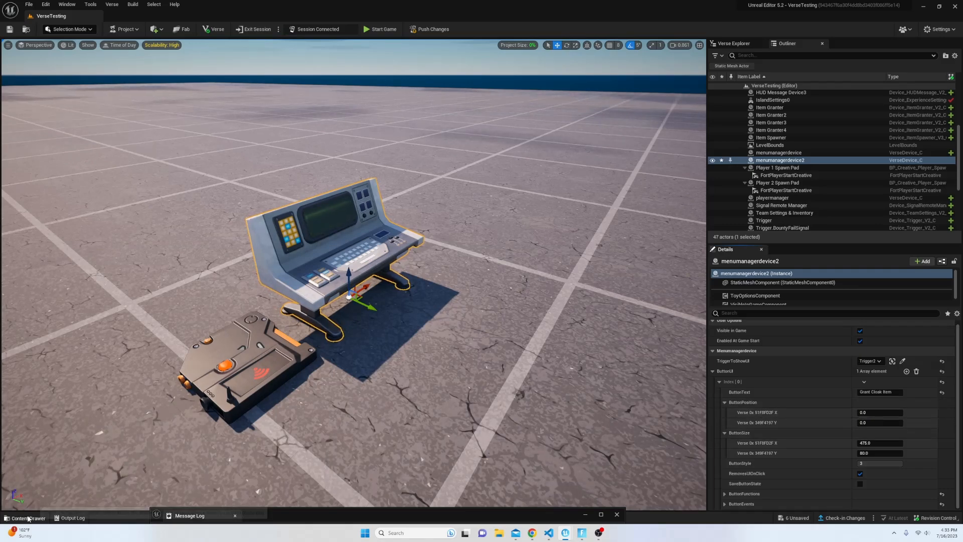
# Step: Create a User Widget blueprint named 'test' in the Content Drawer and open it
pyautogui.click(25, 517)
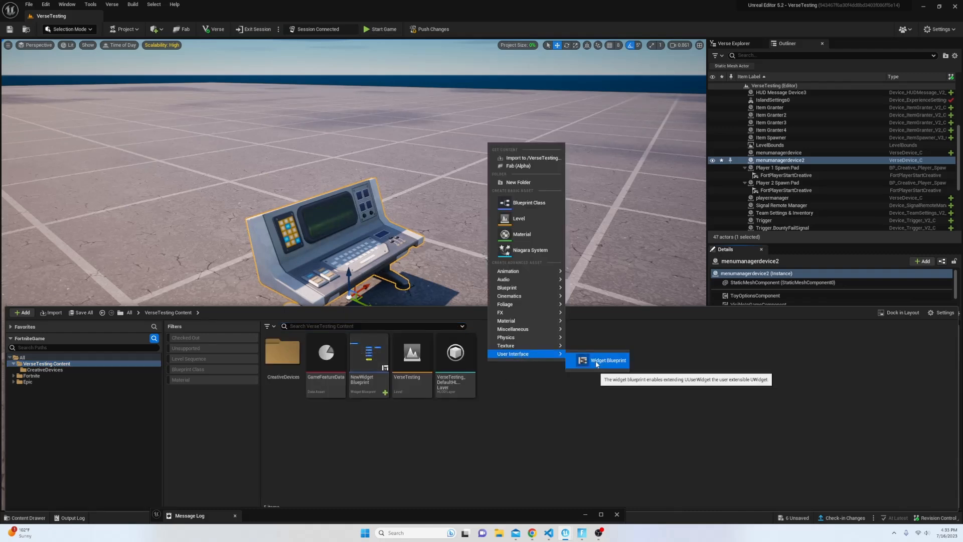
pyautogui.click(607, 361)
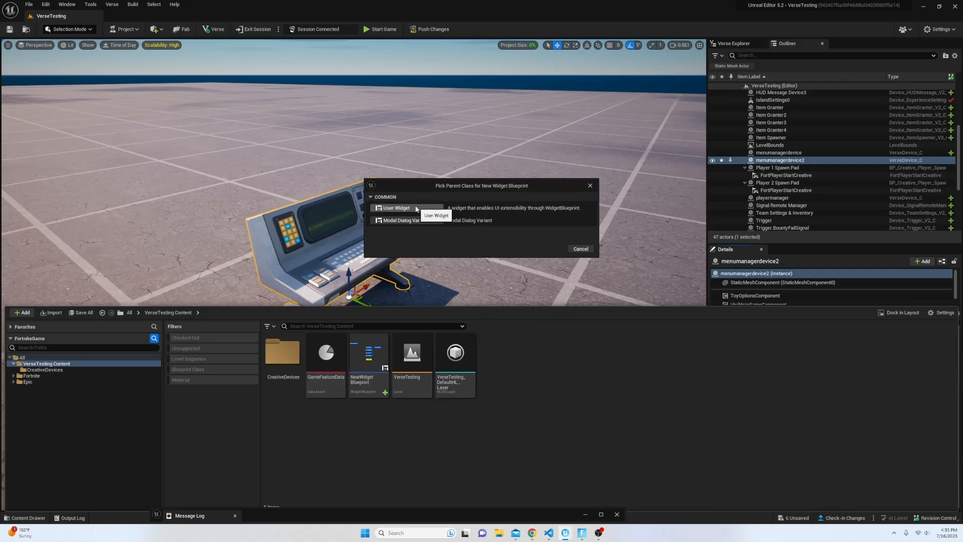
pyautogui.click(397, 208)
pyautogui.write('test')
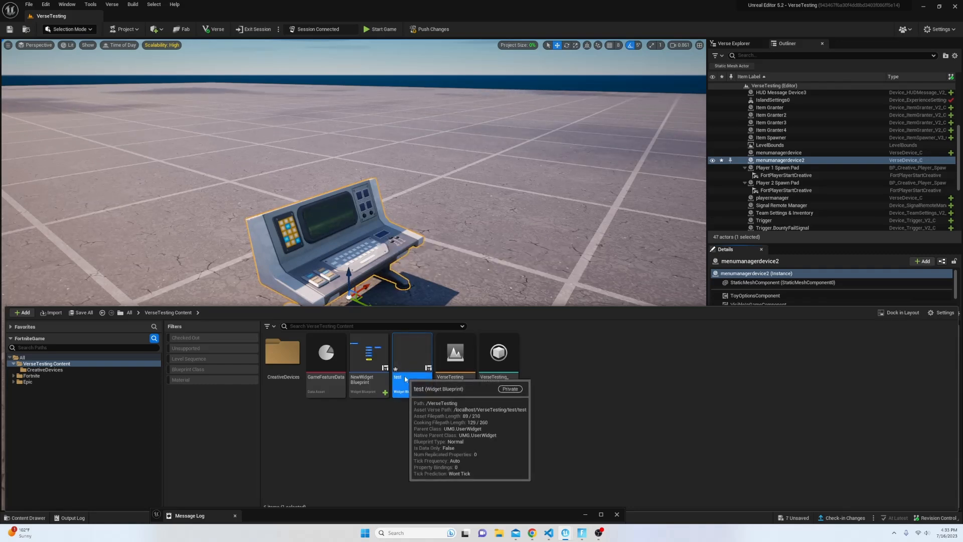
pyautogui.doubleClick(412, 352)
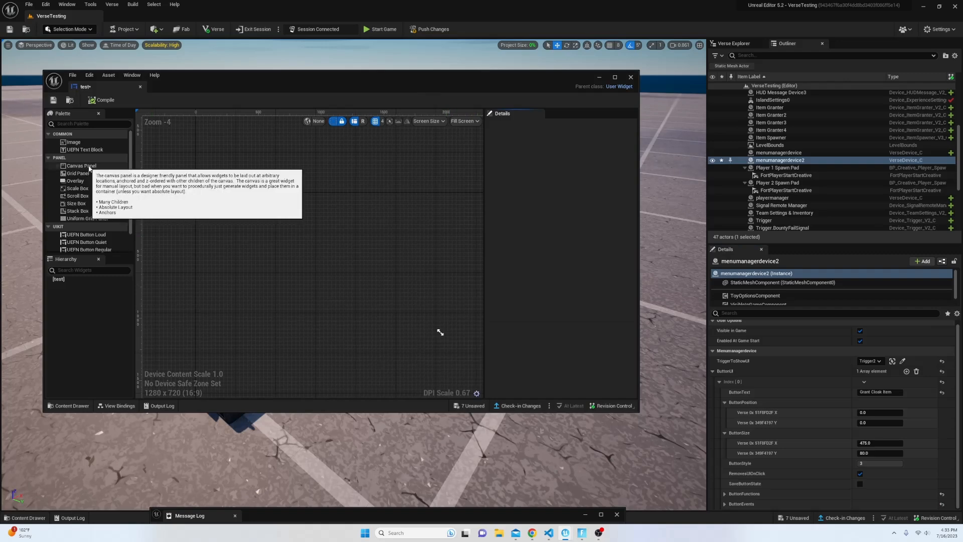
# Step: Add a canvas panel and reposition the Loud, Quiet and Regular button samples on it
pyautogui.click(80, 166)
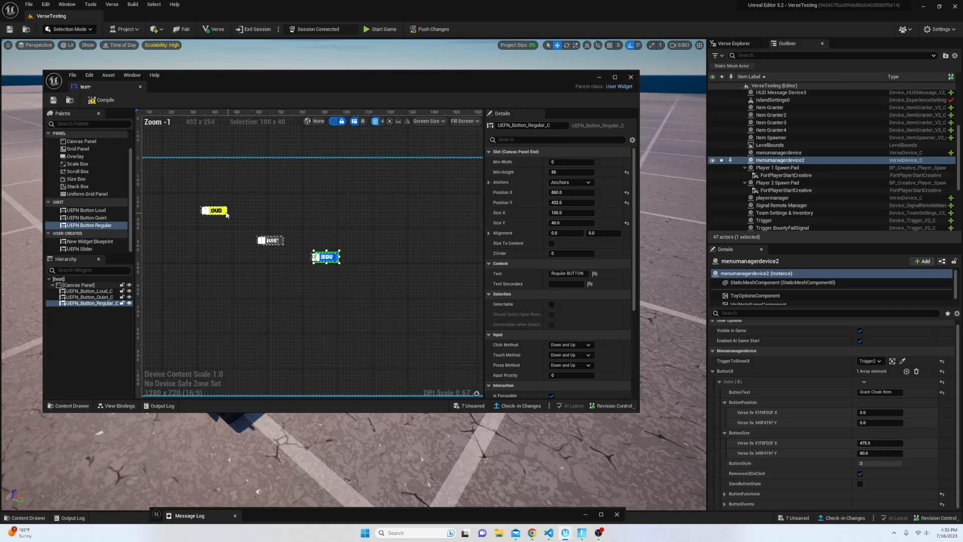
pyautogui.click(213, 210)
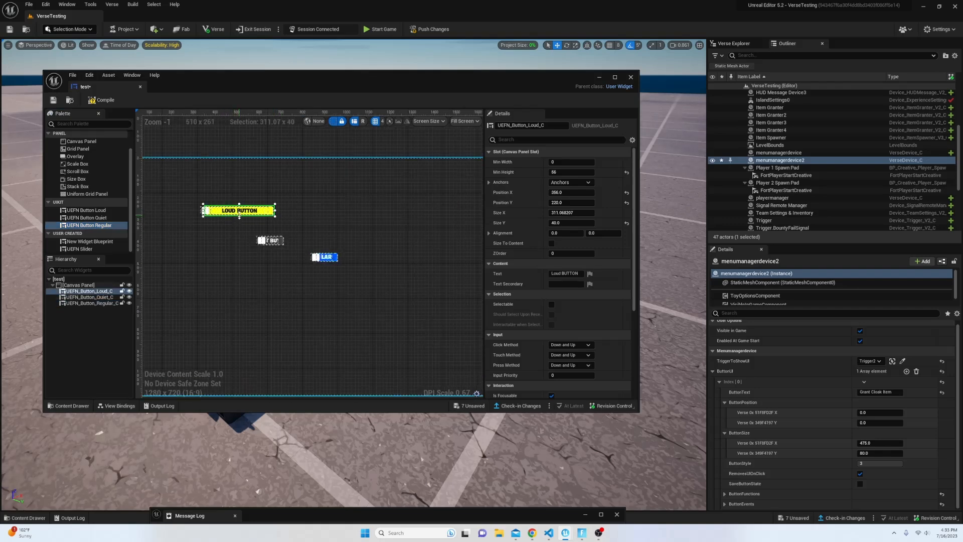
pyautogui.click(287, 240)
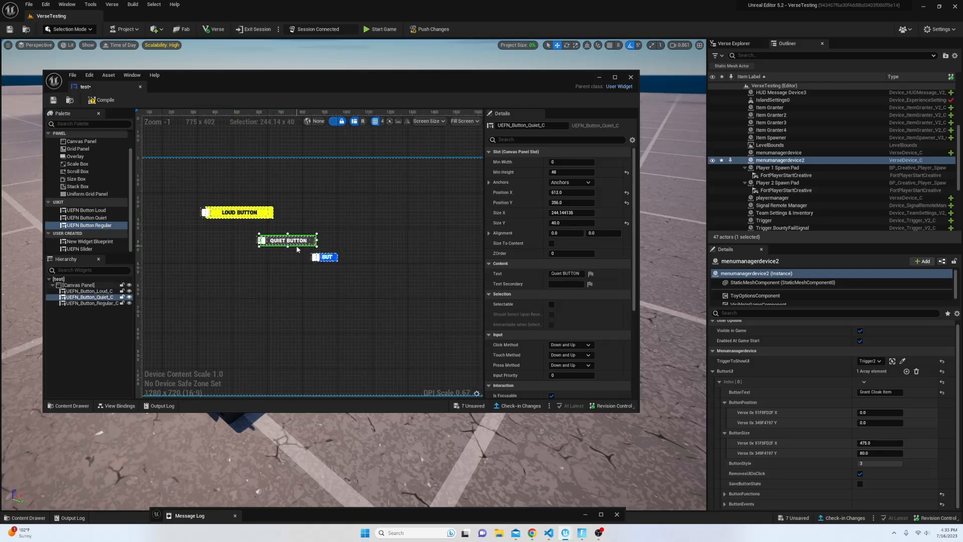
pyautogui.click(326, 257)
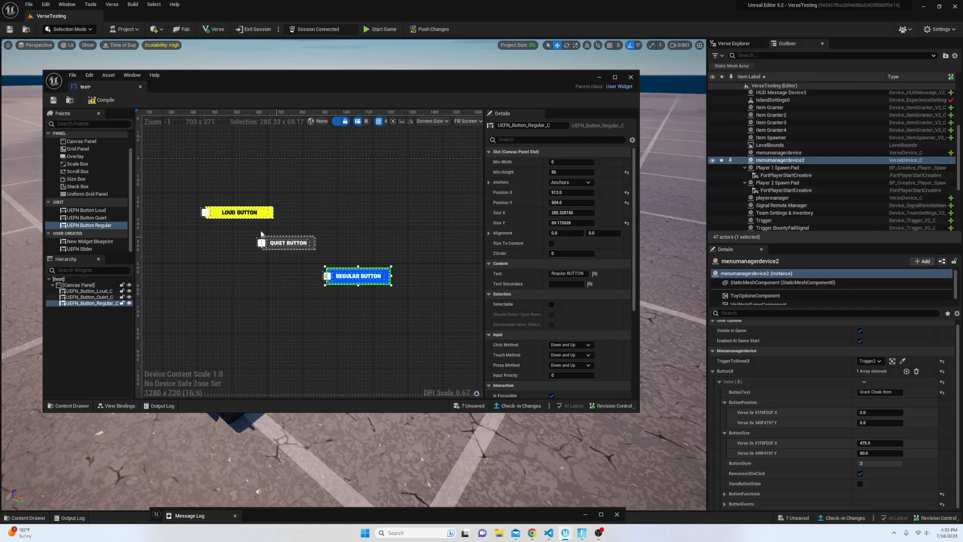
pyautogui.click(238, 211)
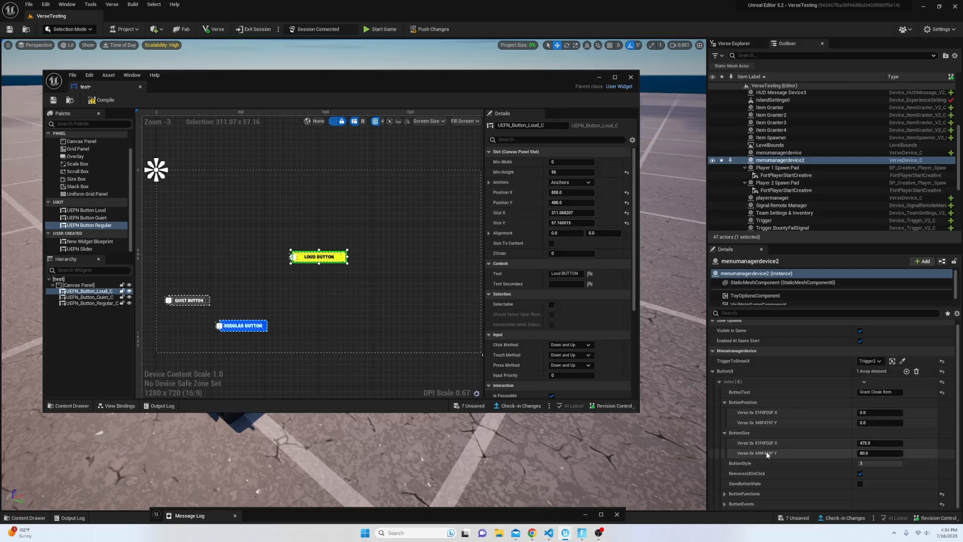
# Step: Copy the Loud button's position 808,488 and size about 311 by 57 into the menu button
pyautogui.click(67, 284)
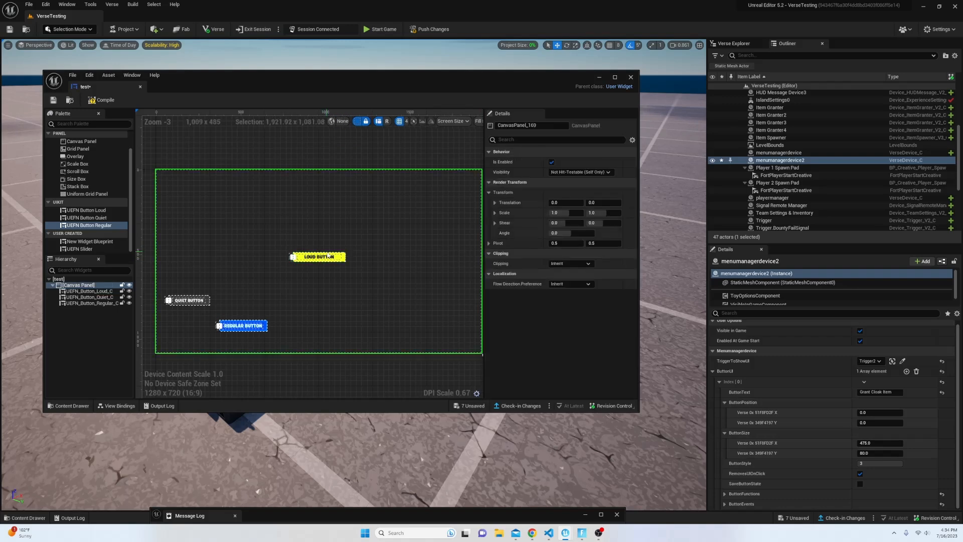
pyautogui.click(318, 256)
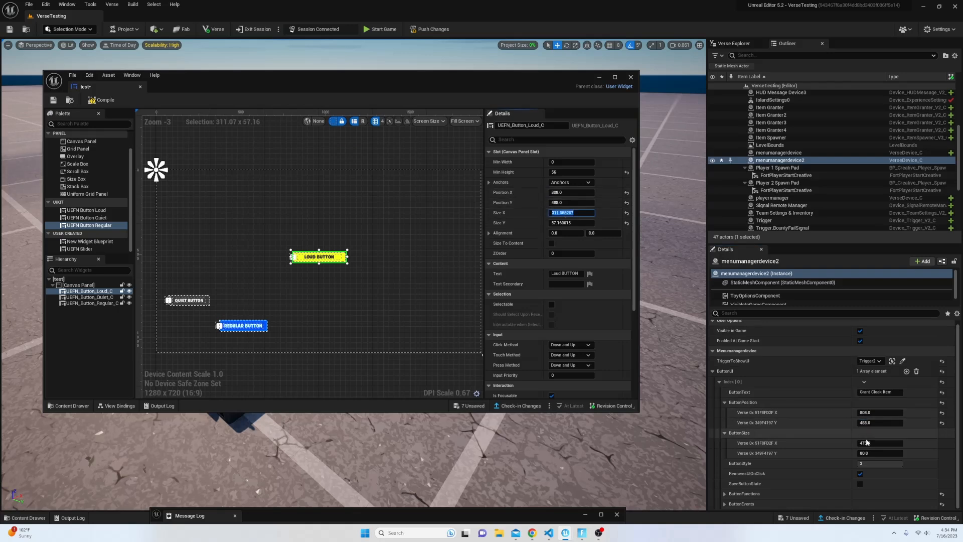
pyautogui.click(570, 222)
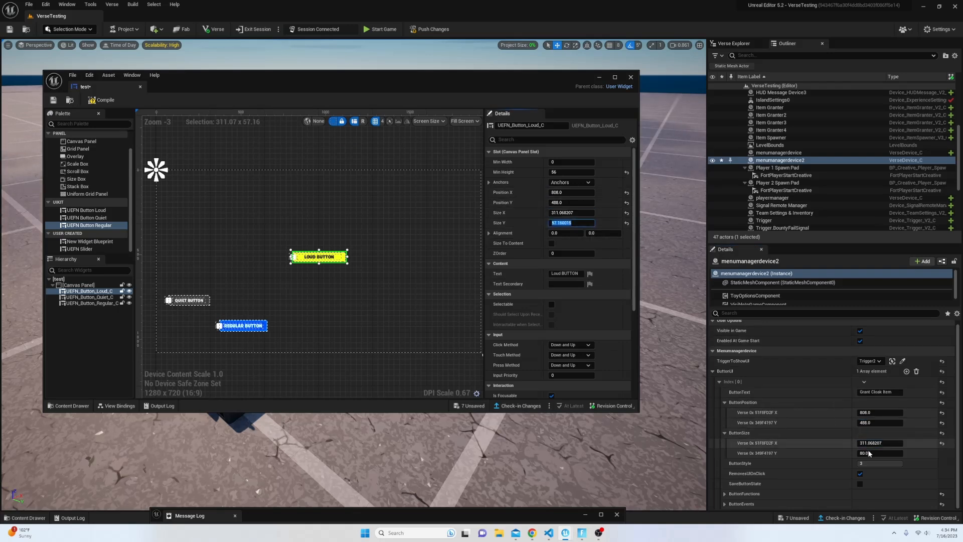
pyautogui.click(74, 285)
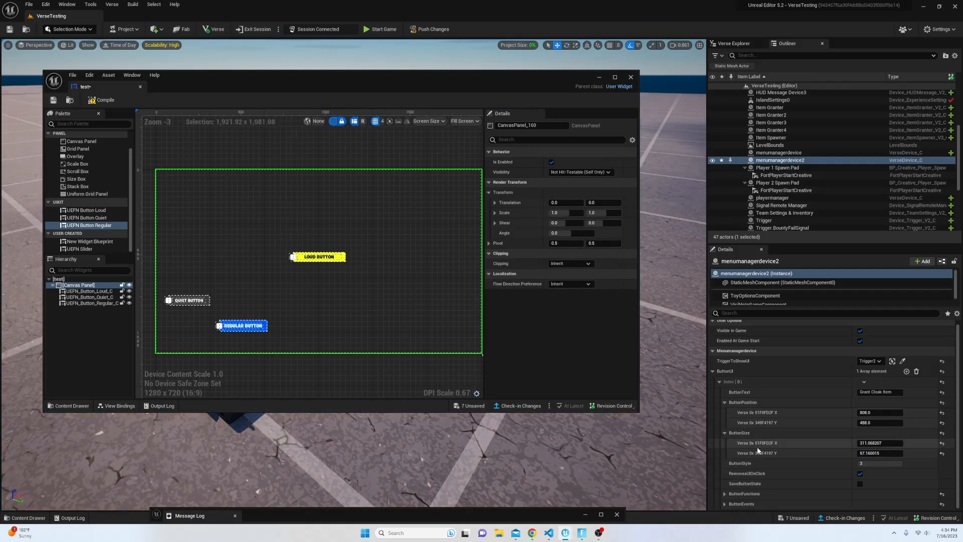
pyautogui.moveTo(832, 469)
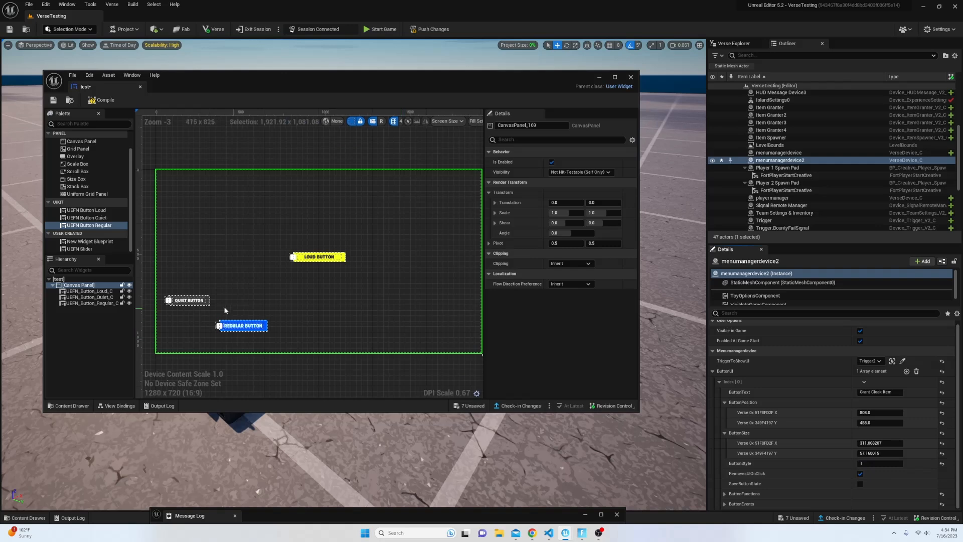
# Step: Compare the Quiet and Regular button styles, then collapse ButtonSize and ButtonPosition
pyautogui.click(189, 300)
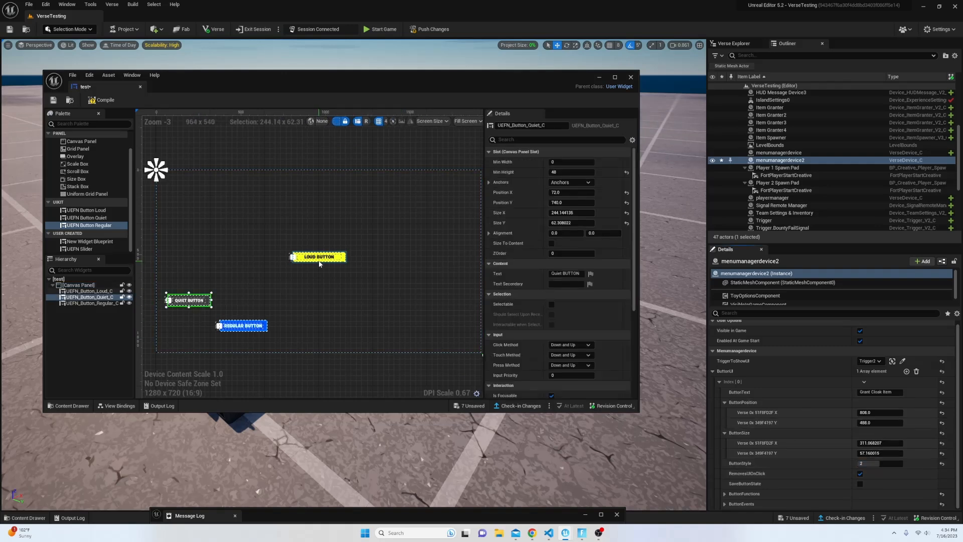
pyautogui.click(318, 256)
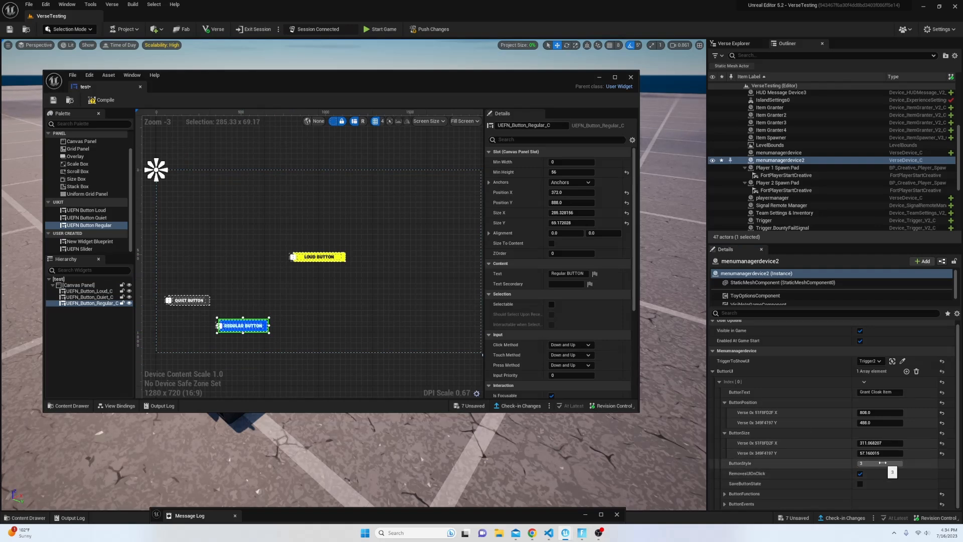
pyautogui.click(725, 433)
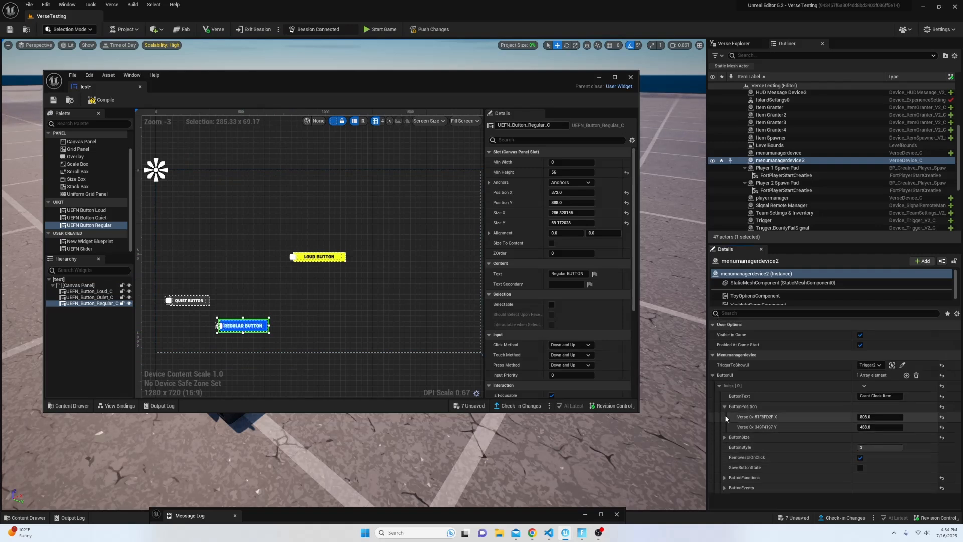
pyautogui.click(725, 406)
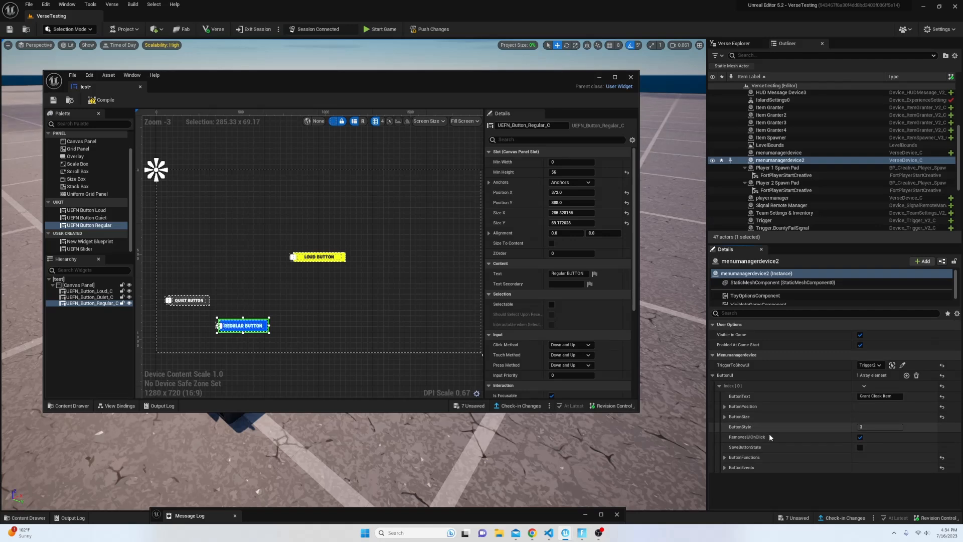
# Step: Close the widget editor, uncheck RemovesUIOnClick, and expand ButtonEvents
pyautogui.click(630, 77)
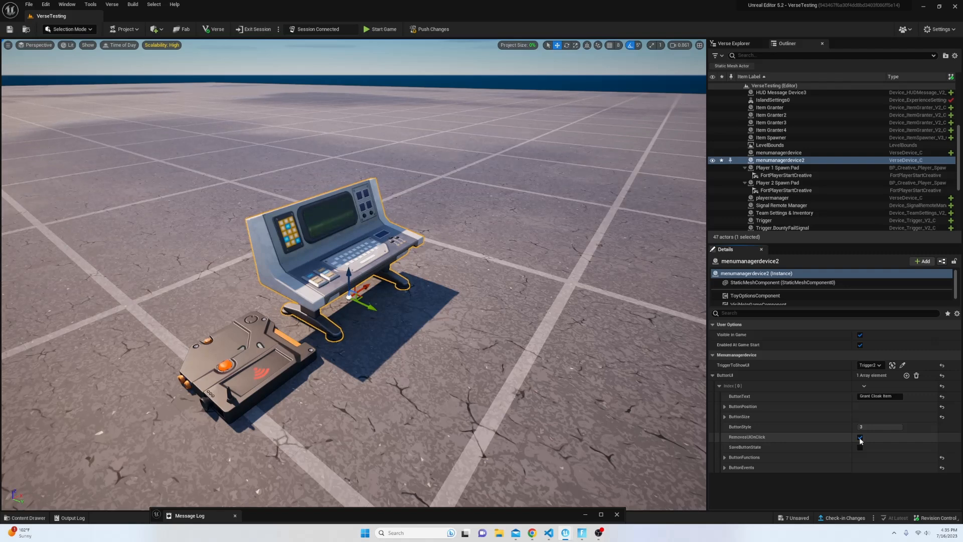
pyautogui.click(859, 437)
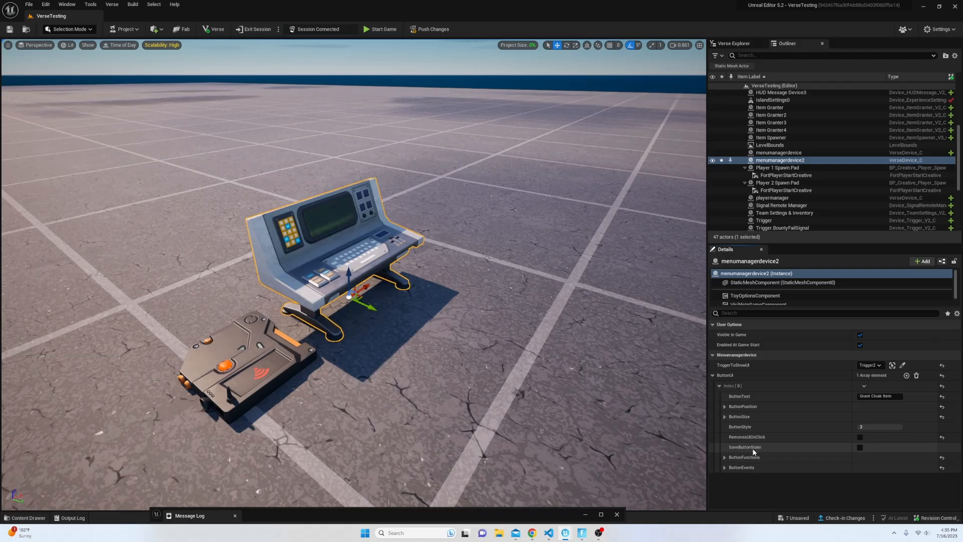
pyautogui.moveTo(763, 453)
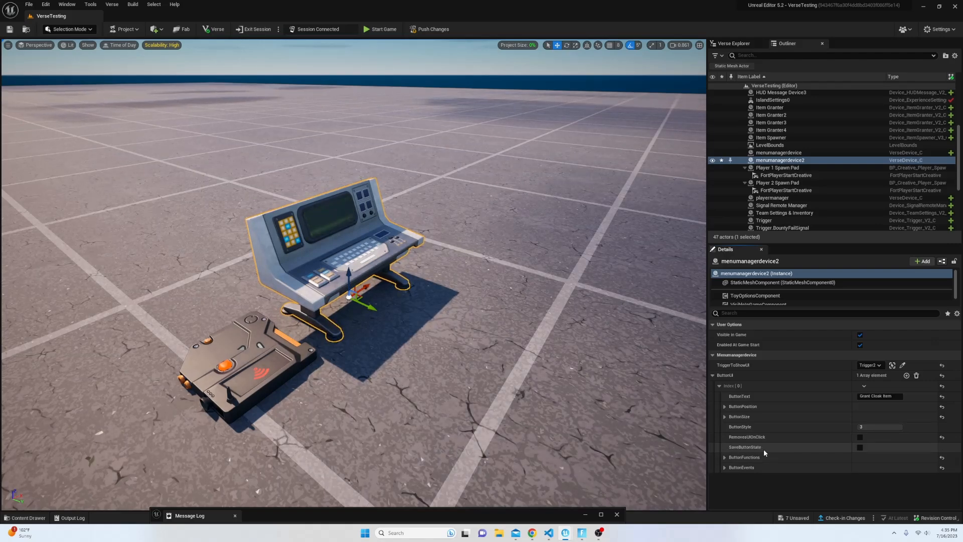
pyautogui.moveTo(737, 470)
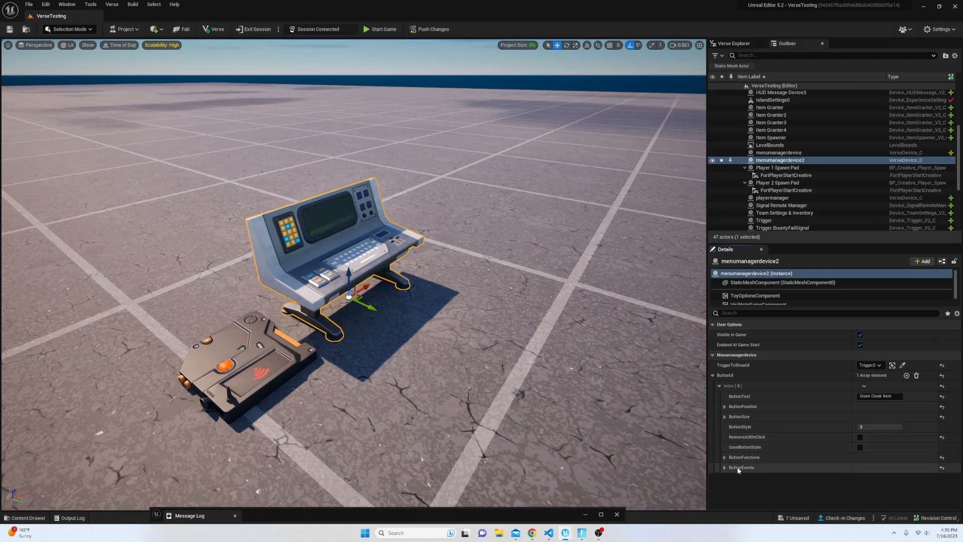
pyautogui.click(742, 467)
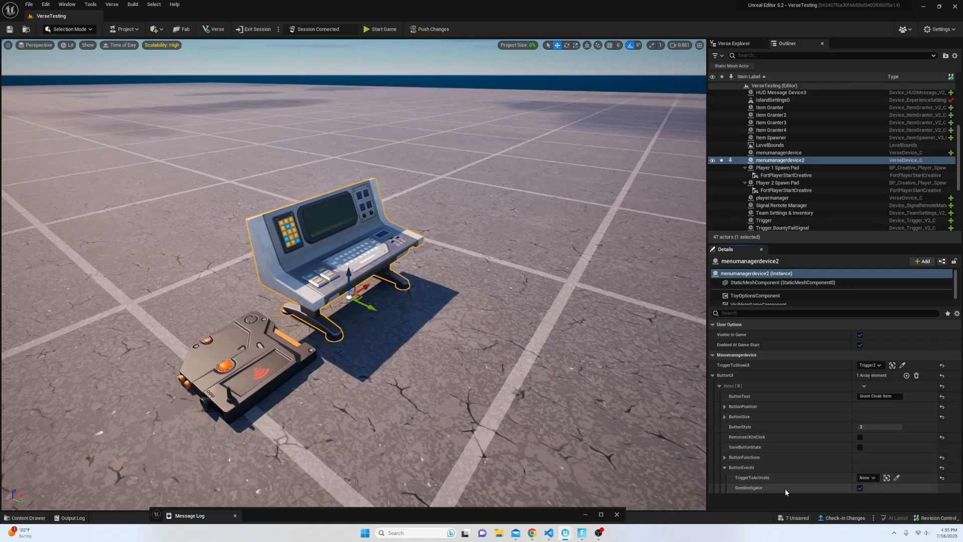
pyautogui.moveTo(845, 482)
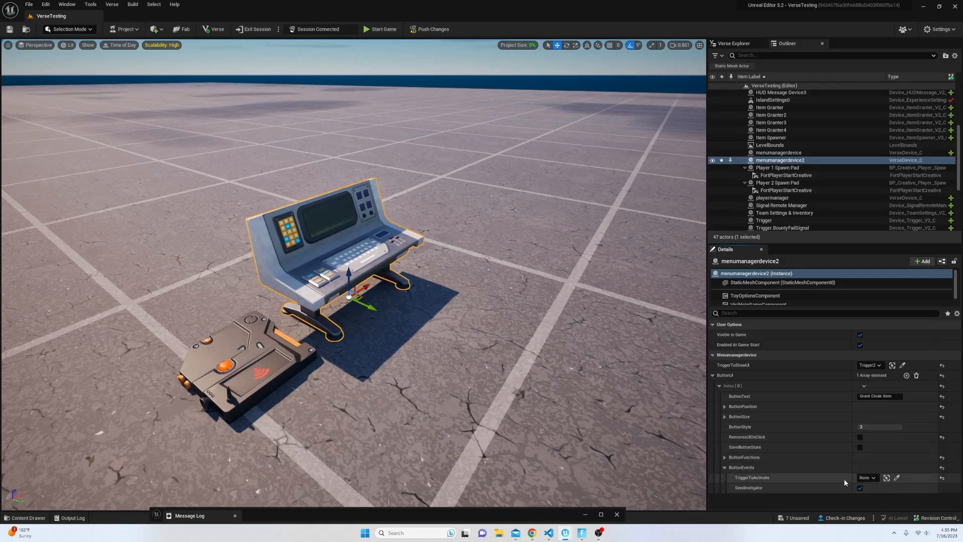
pyautogui.moveTo(246, 444)
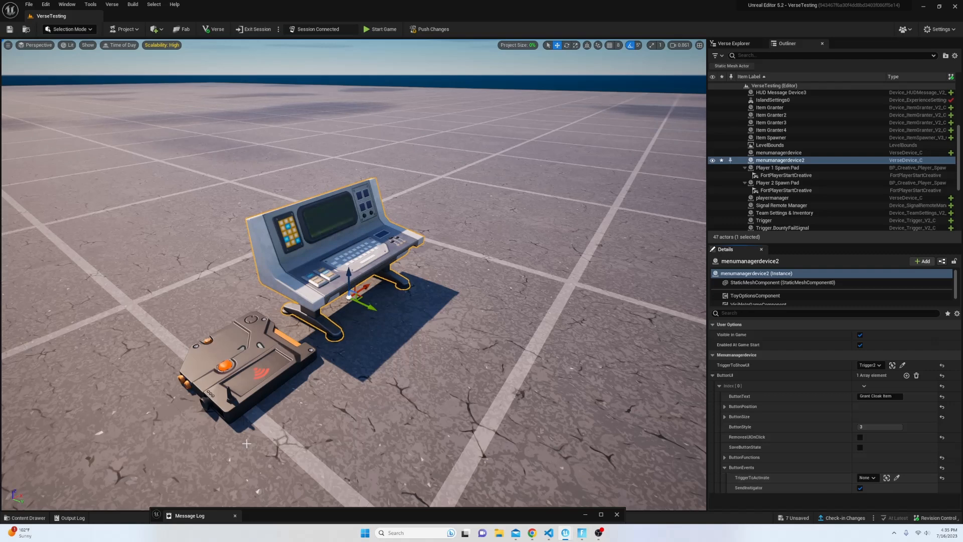
# Step: Place another Trigger device and set the button's TriggerToActivate to Trigger3
pyautogui.click(24, 517)
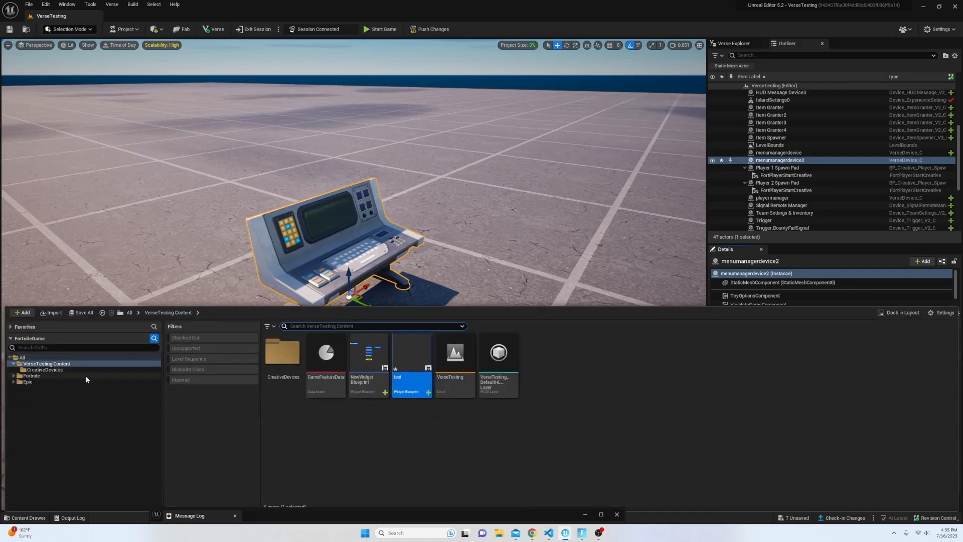
pyautogui.write('trigger')
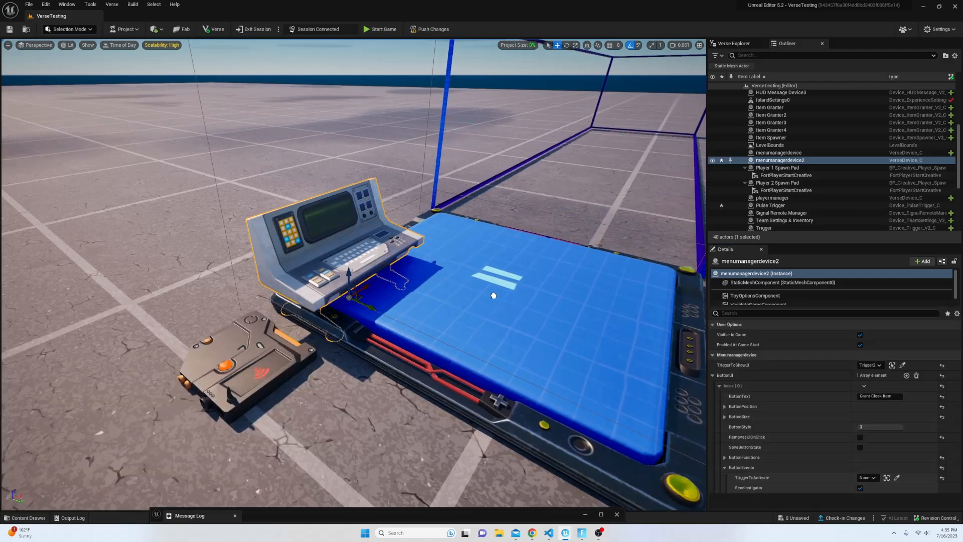
pyautogui.click(27, 518)
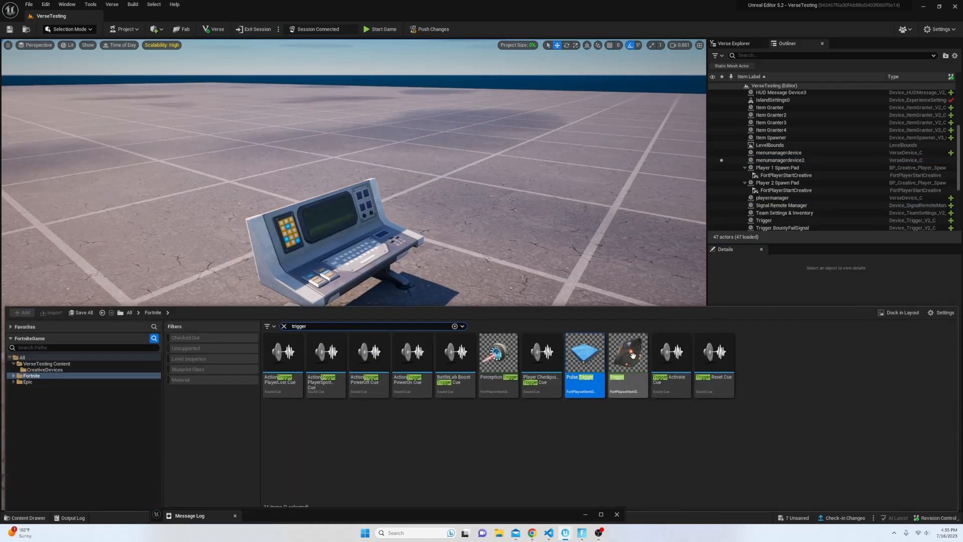
pyautogui.click(778, 160)
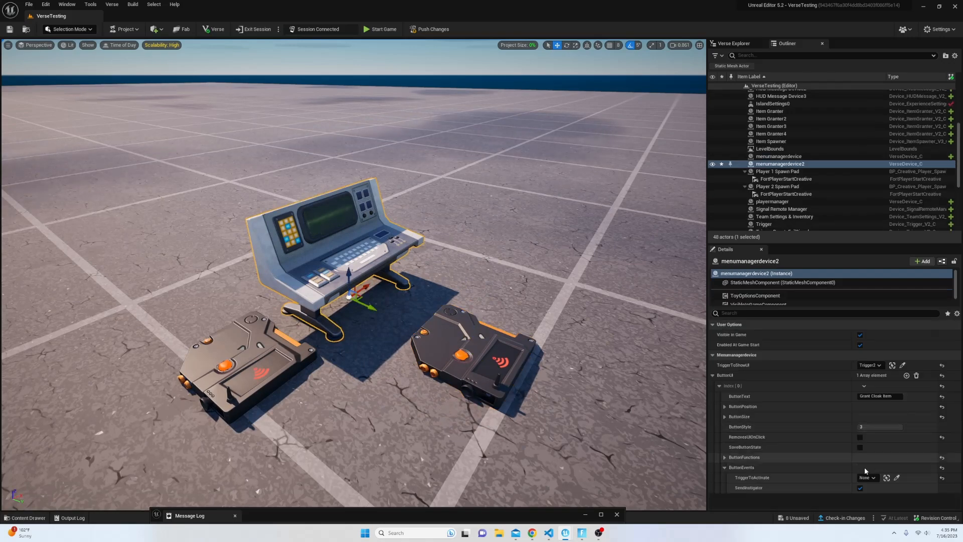
pyautogui.click(868, 477)
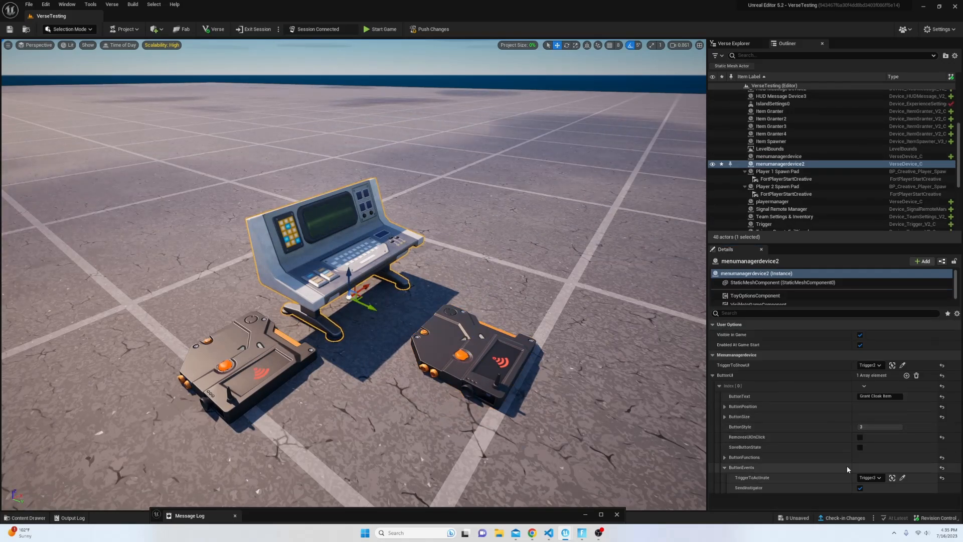
pyautogui.click(879, 396)
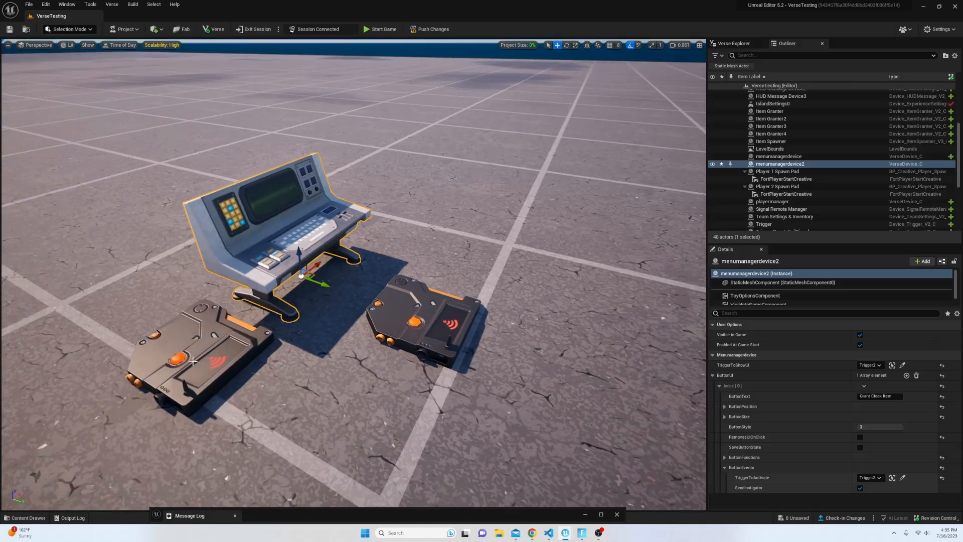
pyautogui.moveTo(305, 214)
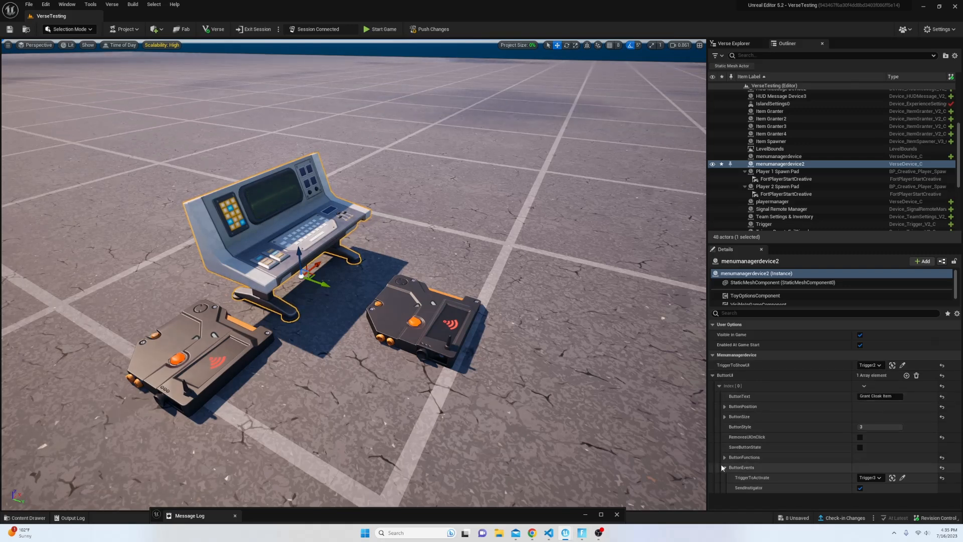
# Step: Turn on SaveButtonState for the Grant Cloak Item button and have Trigger3 disable it
pyautogui.click(725, 467)
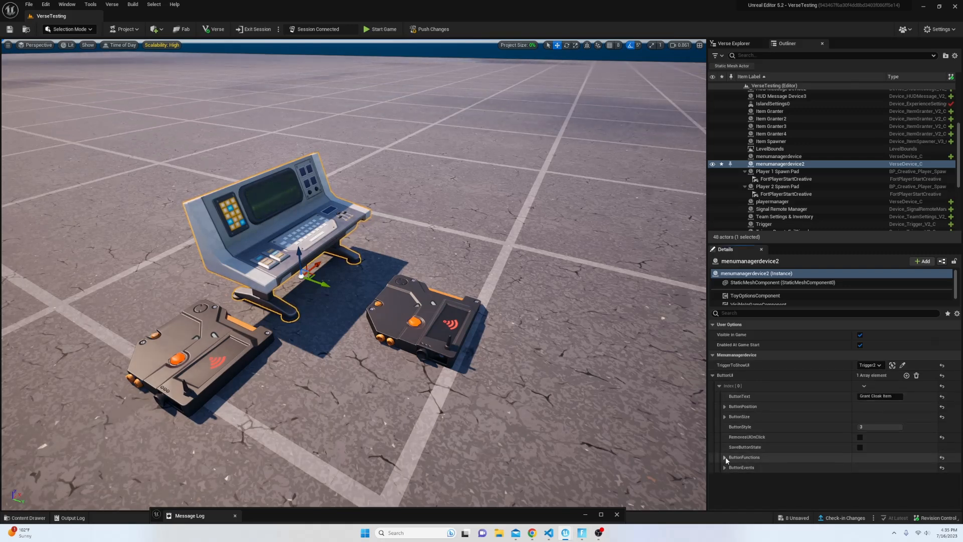
pyautogui.click(725, 457)
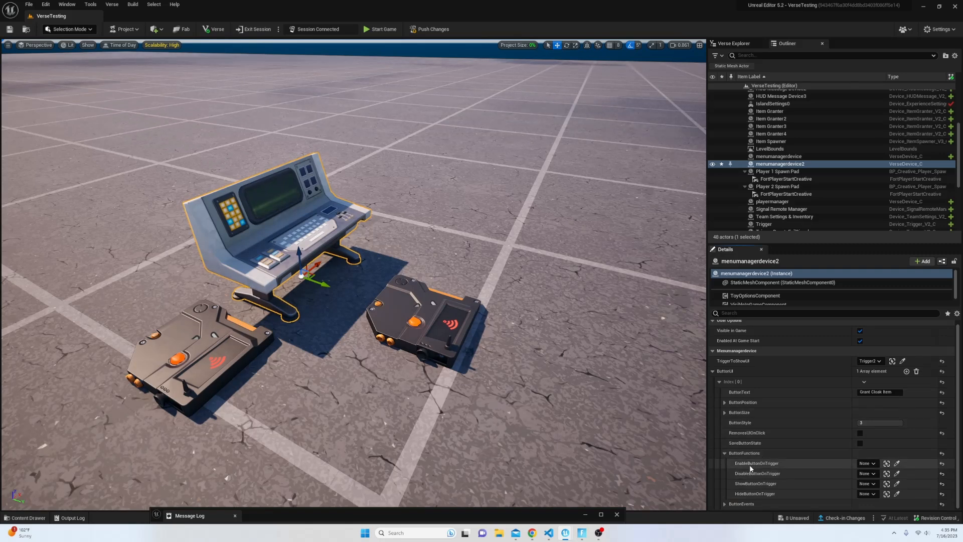
pyautogui.moveTo(732, 497)
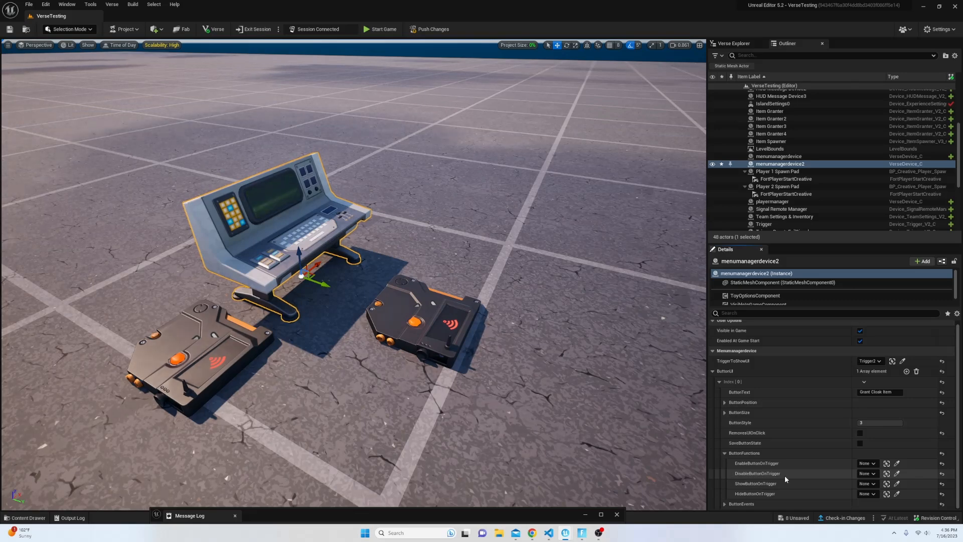
pyautogui.moveTo(593, 487)
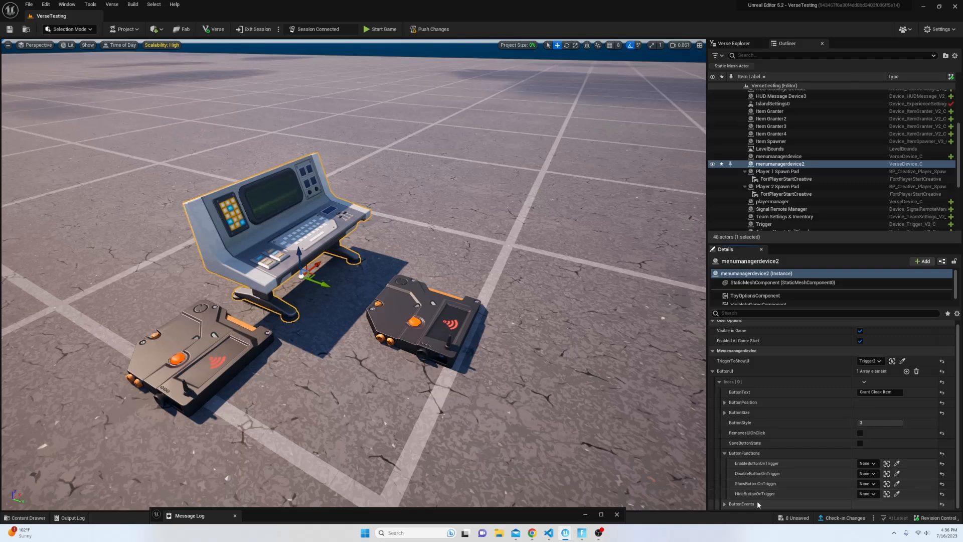
pyautogui.moveTo(780, 491)
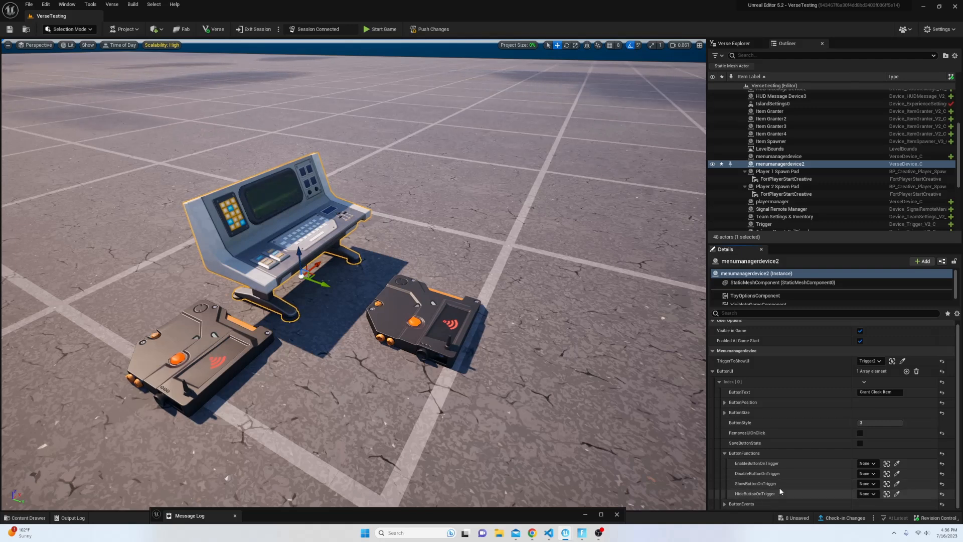
pyautogui.moveTo(741, 473)
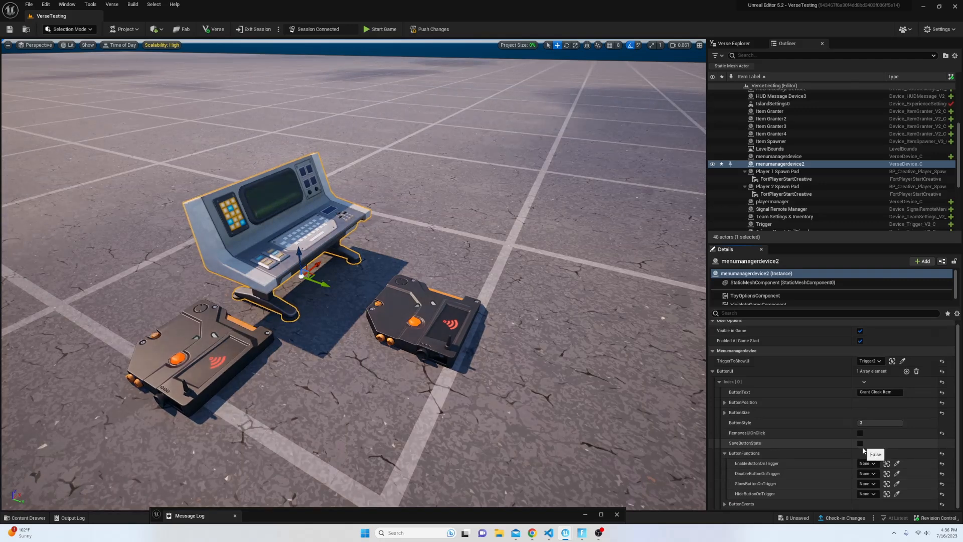
pyautogui.moveTo(755, 480)
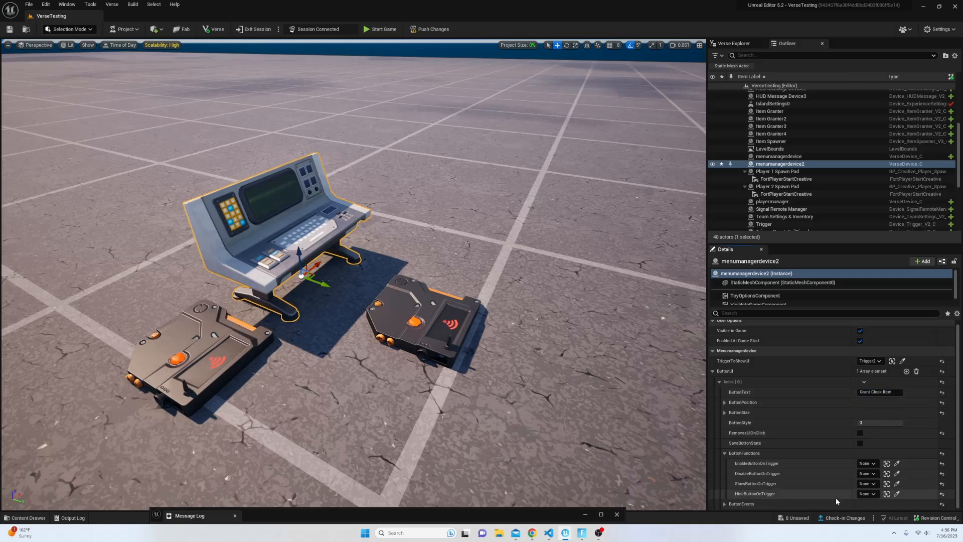
pyautogui.click(859, 443)
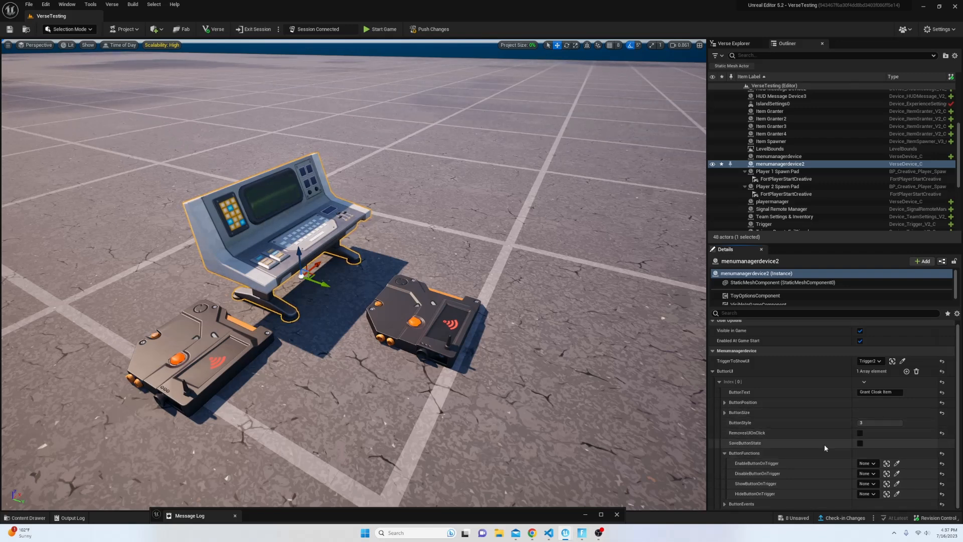
pyautogui.click(860, 443)
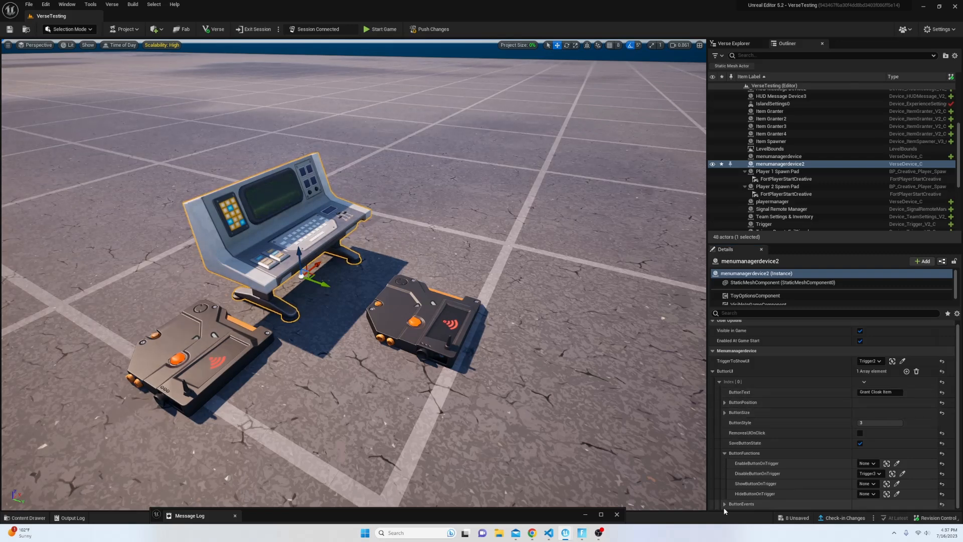
pyautogui.scroll(-3)
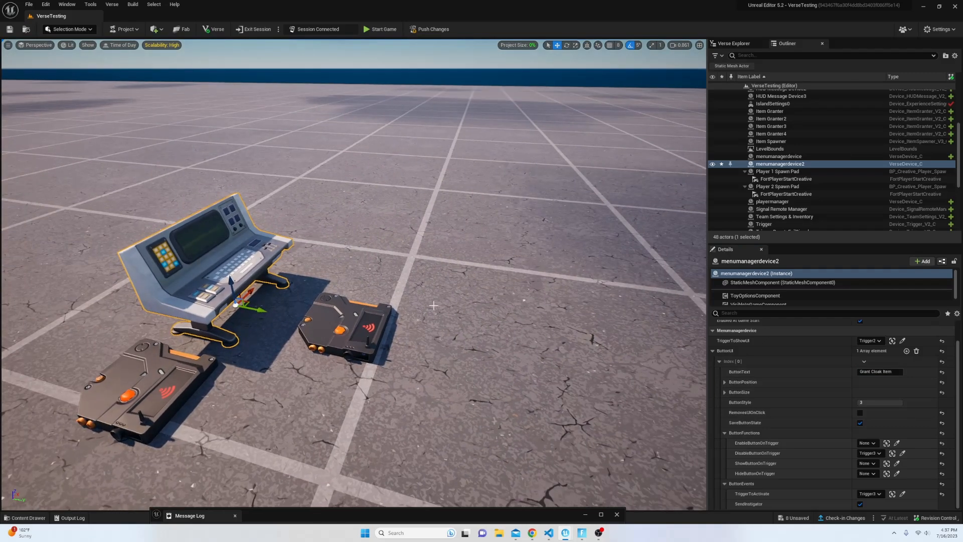
# Step: Search the Content Drawer for 'item granter' and place one in the level
pyautogui.click(27, 517)
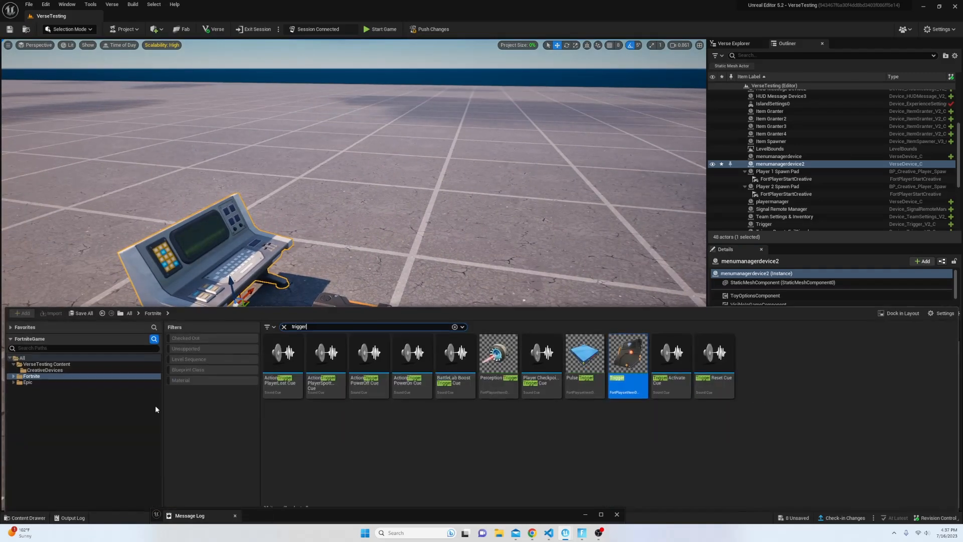
pyautogui.click(284, 326)
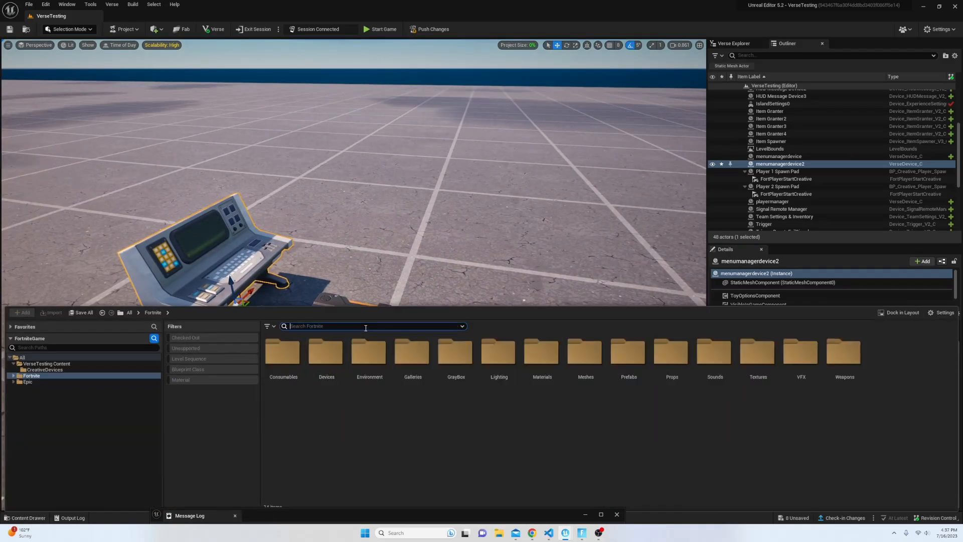
pyautogui.write('item granter')
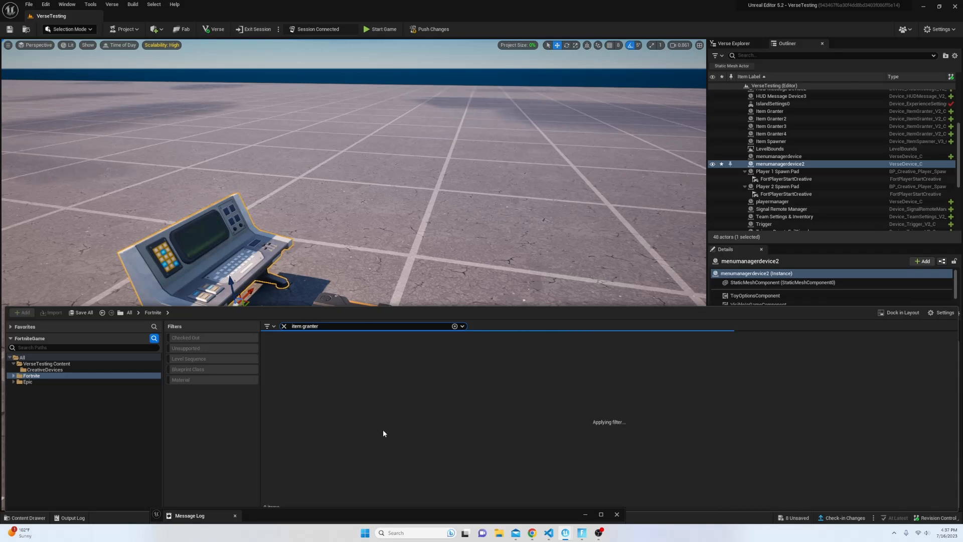
pyautogui.click(771, 141)
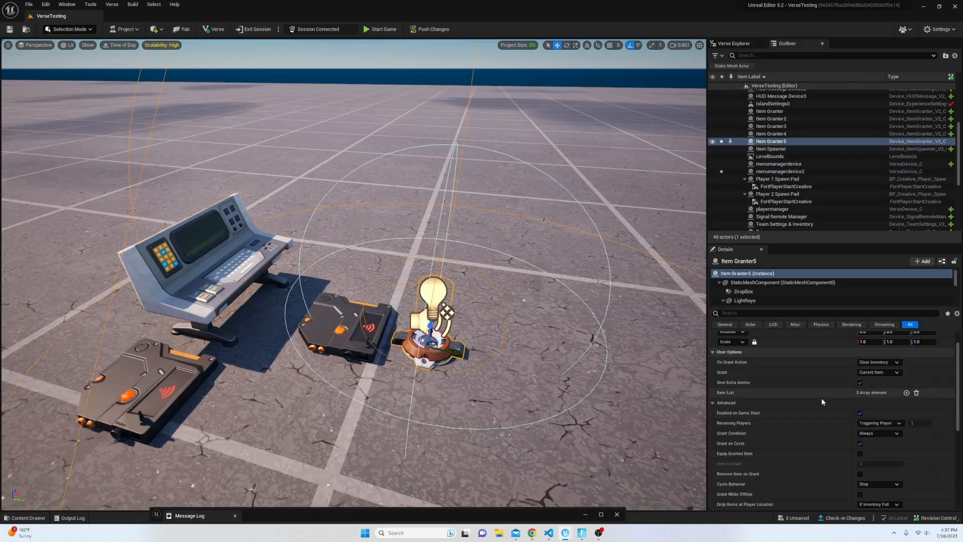
# Step: Add Wildguard Relik's Cloak to the granter and grant it on Trigger3 On Triggered
pyautogui.click(906, 392)
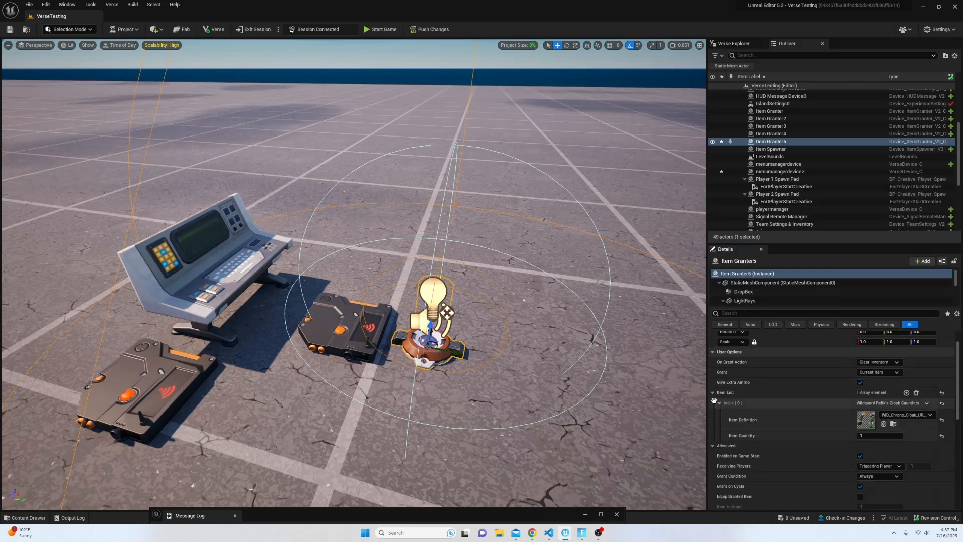
pyautogui.scroll(-3)
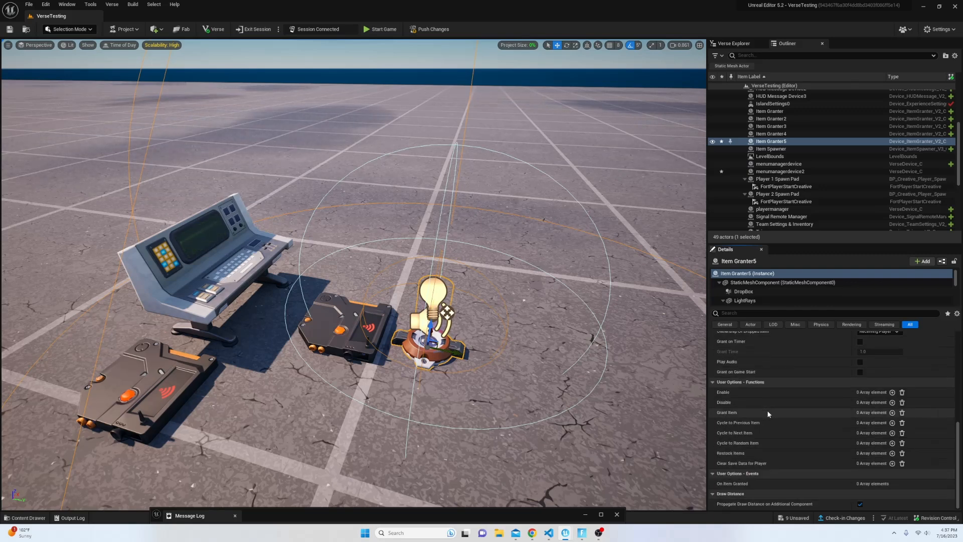
pyautogui.click(892, 412)
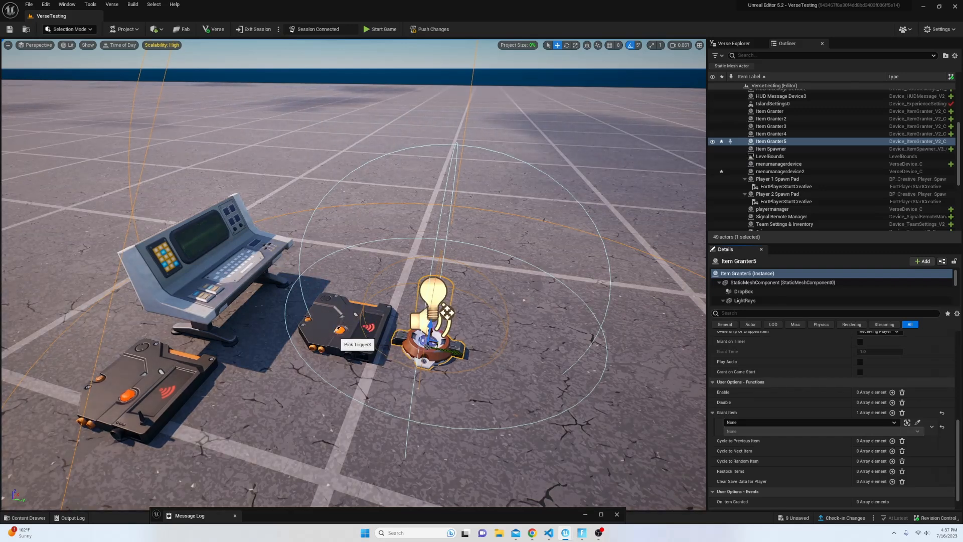
pyautogui.click(809, 422)
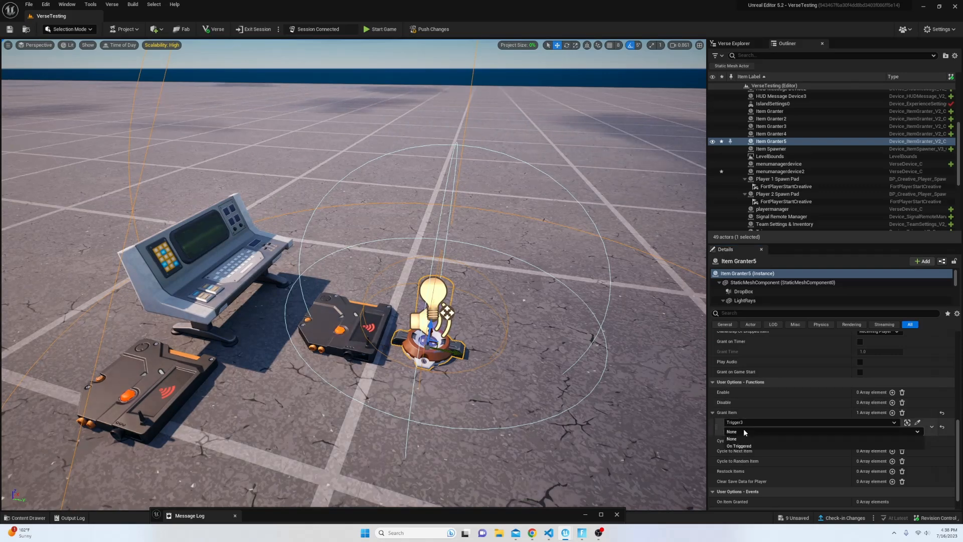
pyautogui.click(738, 445)
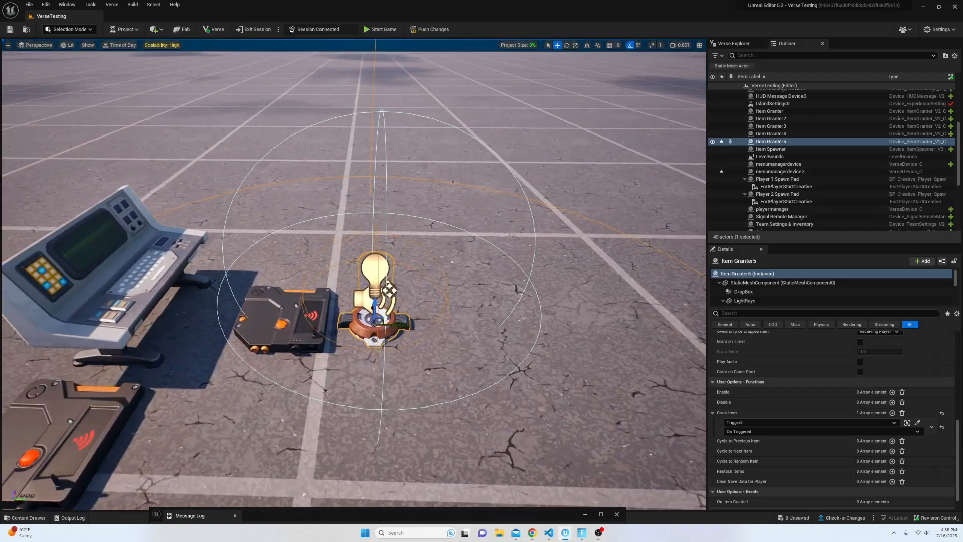
pyautogui.click(780, 171)
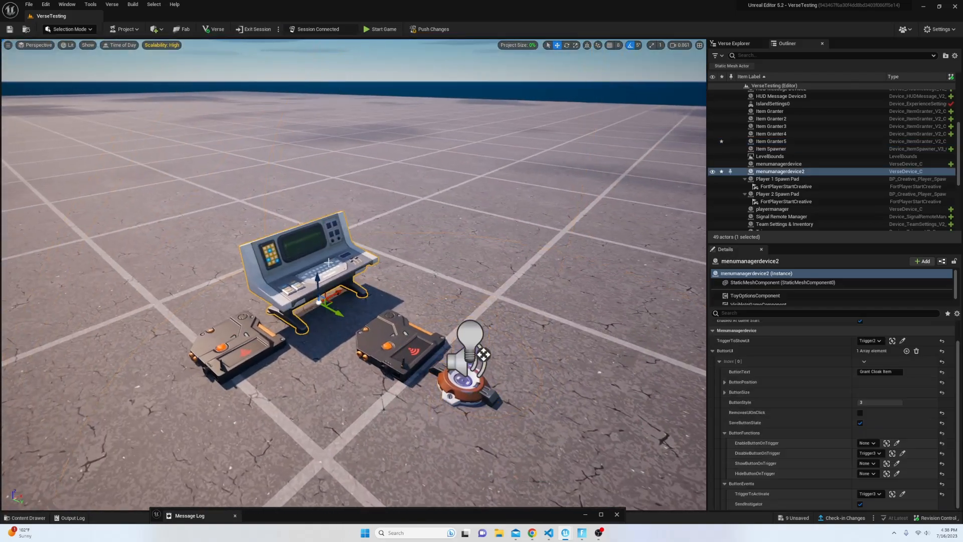
pyautogui.scroll(3)
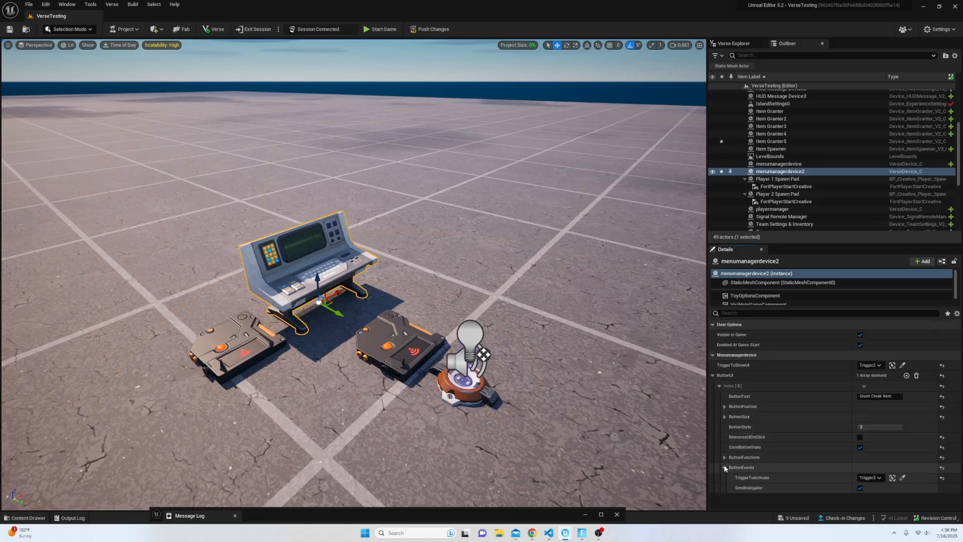
pyautogui.click(725, 457)
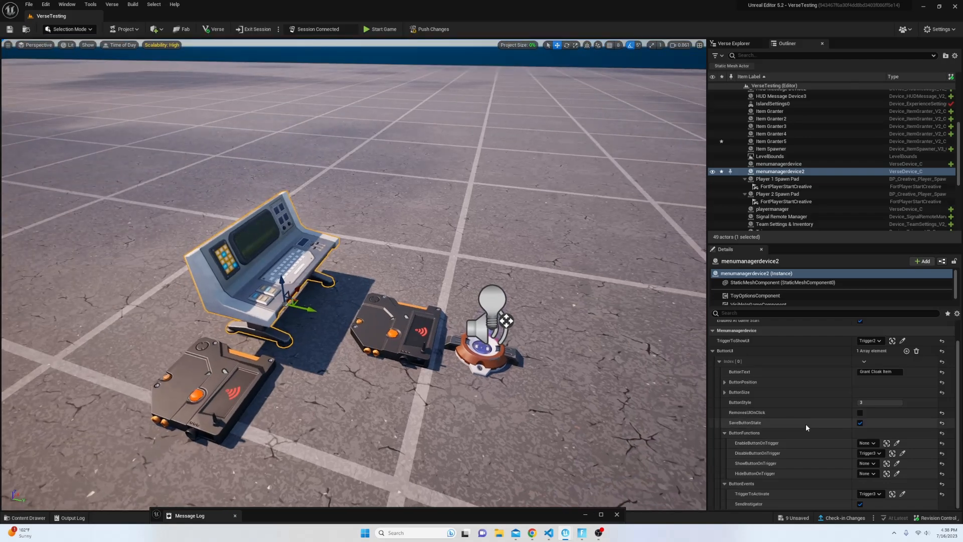
pyautogui.scroll(3)
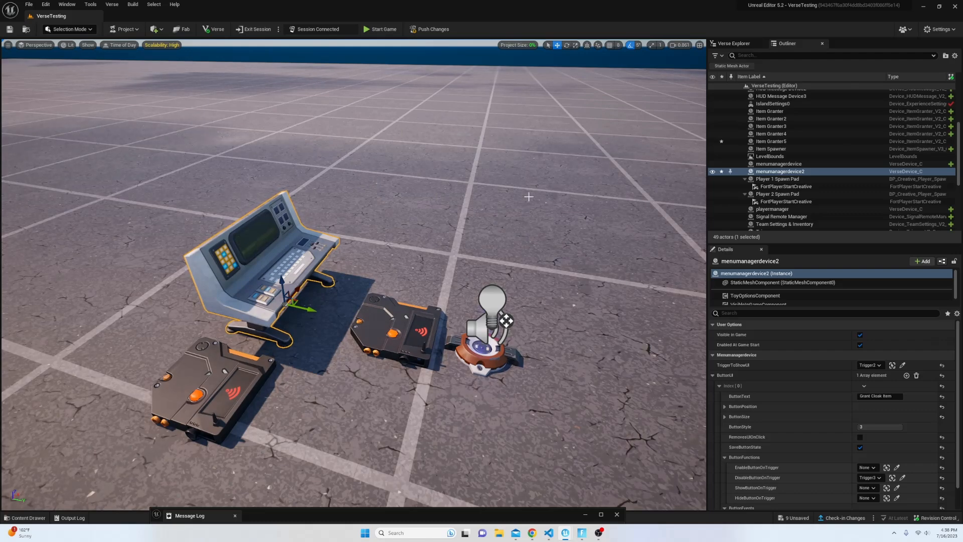
pyautogui.click(383, 29)
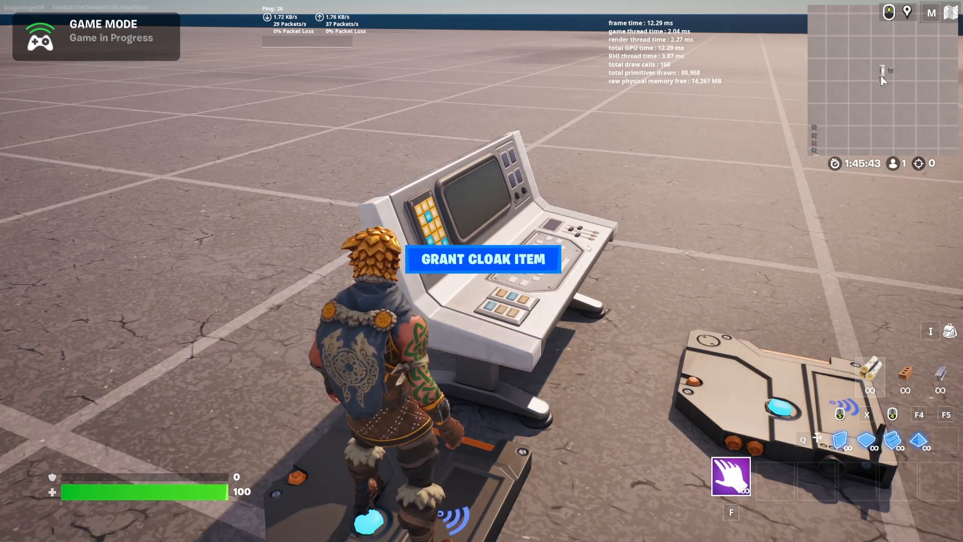
# Step: Press the Grant Cloak Item button twice in game to test it
pyautogui.click(482, 258)
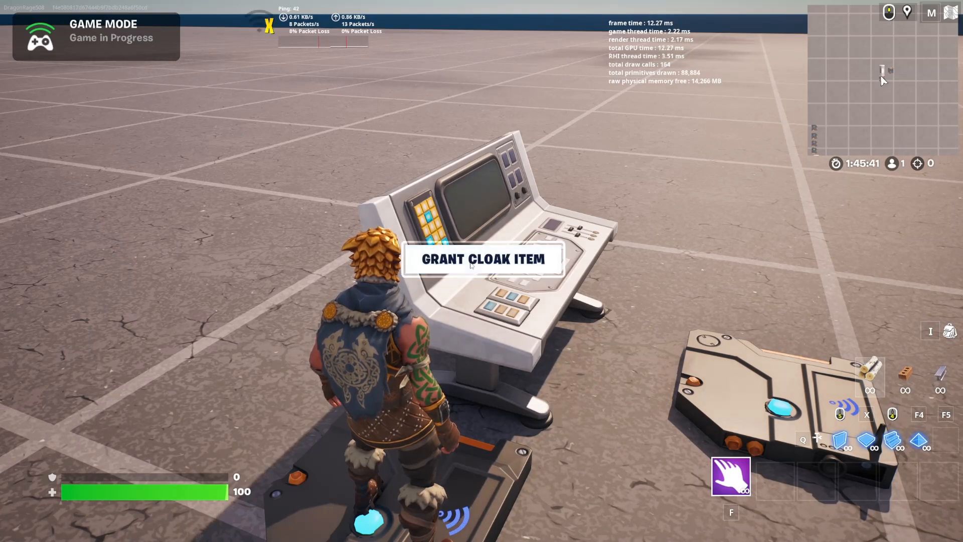
pyautogui.click(482, 259)
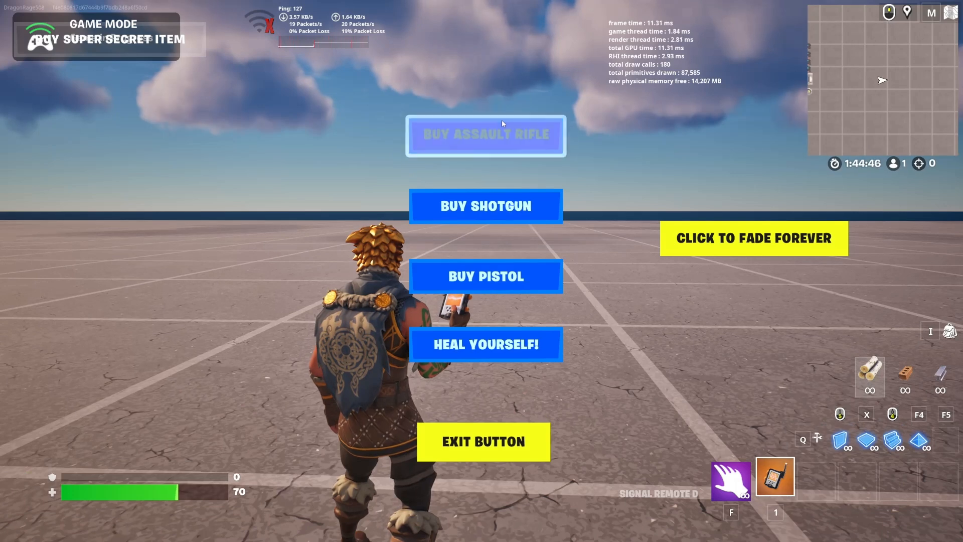
pyautogui.moveTo(438, 60)
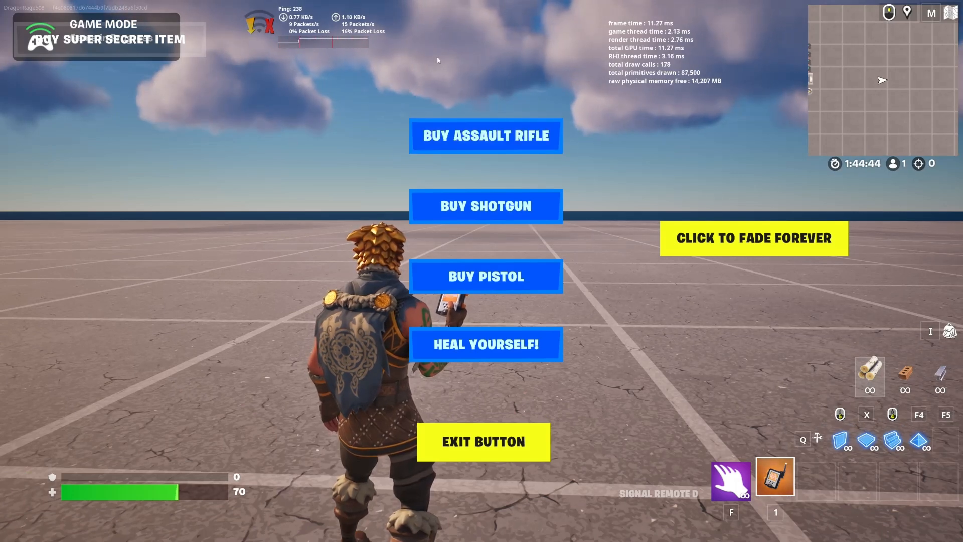